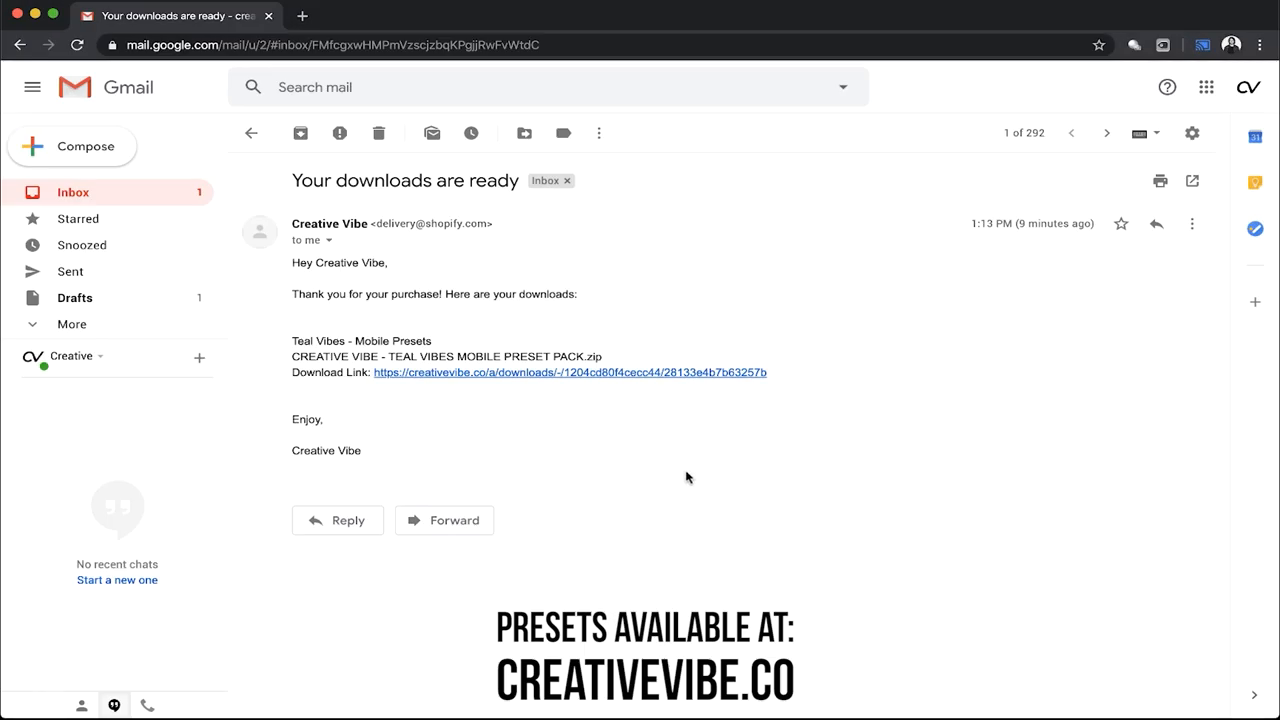
Follow the purchase email's download link and download the Teal Vibes preset pack
{"action": "left_click", "coordinate": [572, 372]}
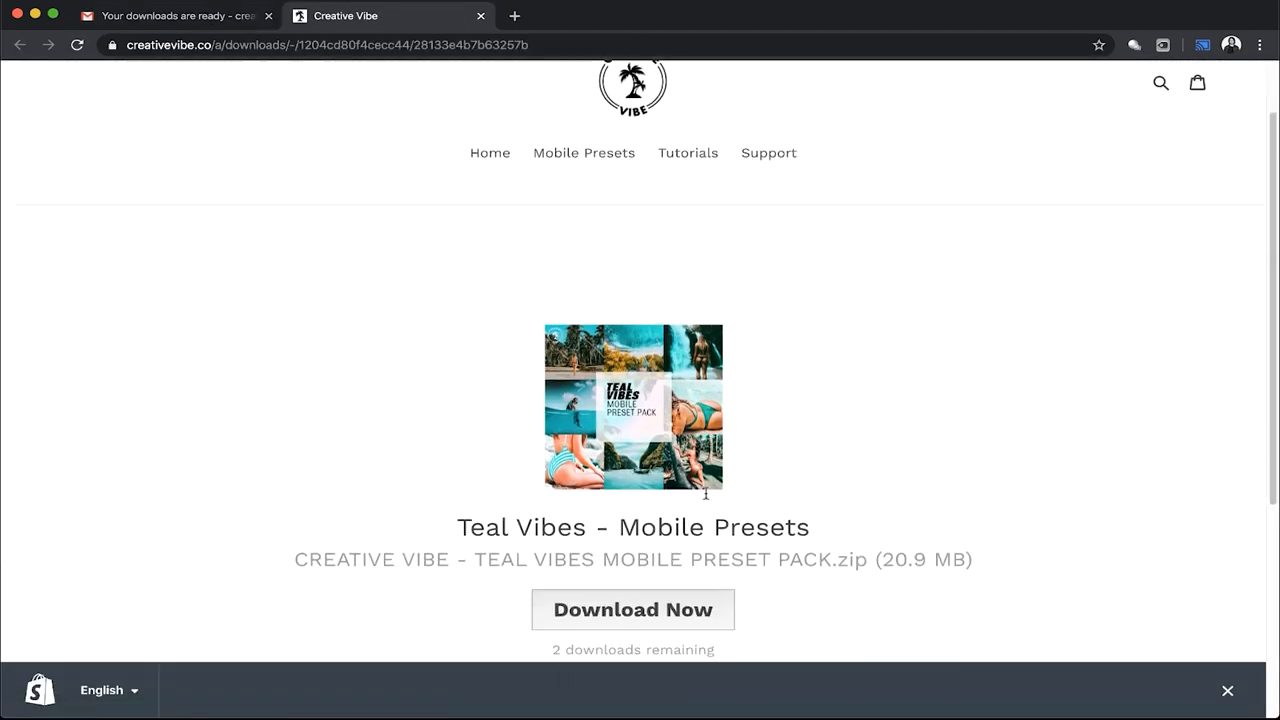
{"action": "left_click", "coordinate": [633, 609]}
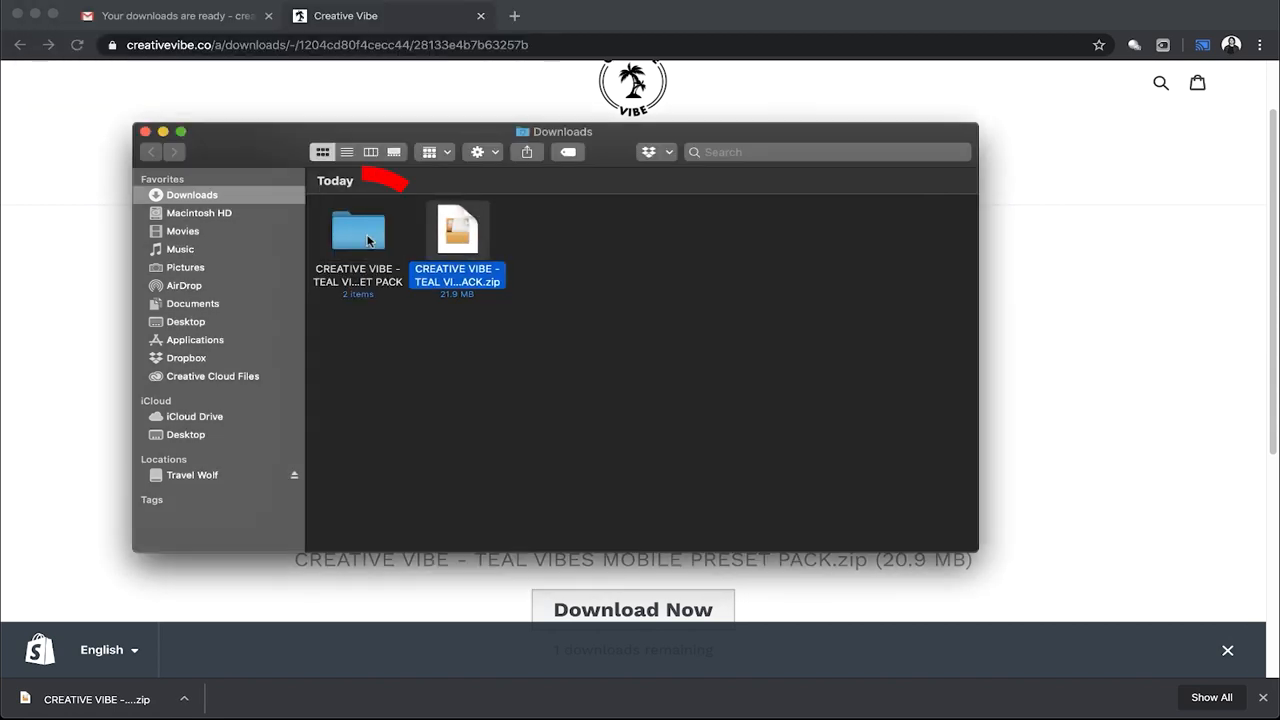
Open the unzipped pack, preview and close the instructions PDF, then show AirDrop devices
{"action": "double_click", "coordinate": [357, 231]}
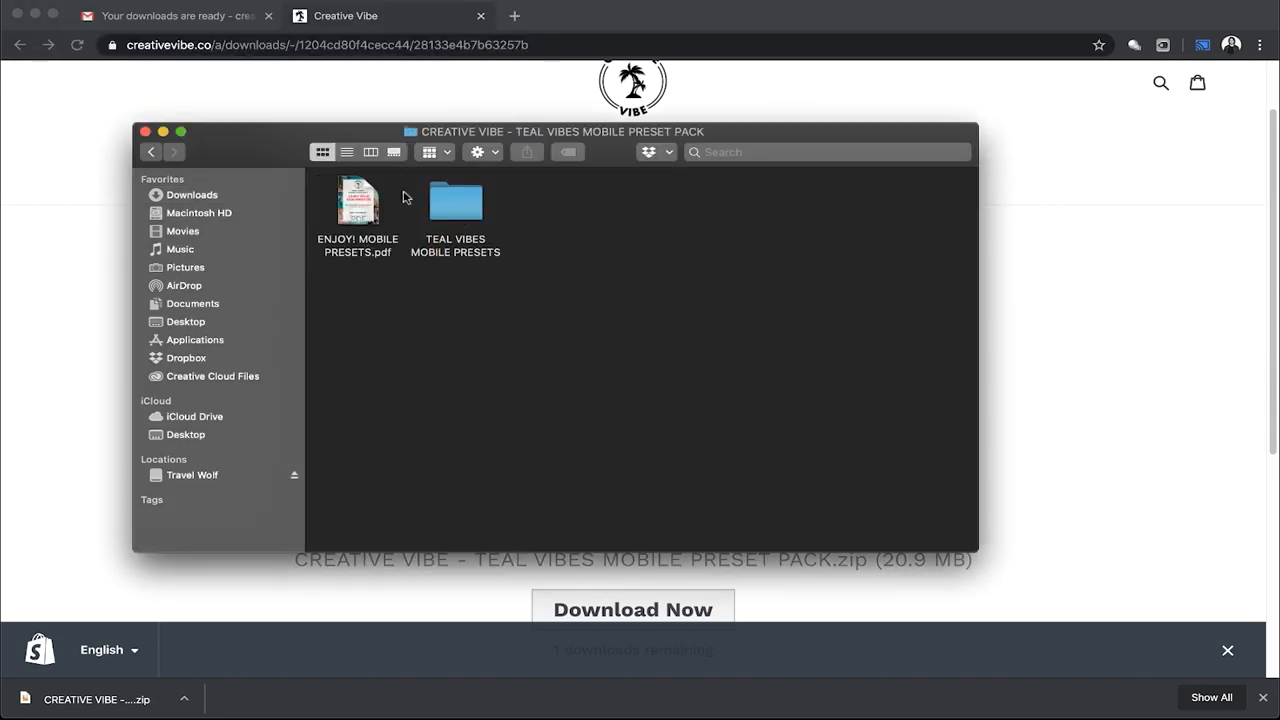
{"action": "double_click", "coordinate": [357, 200]}
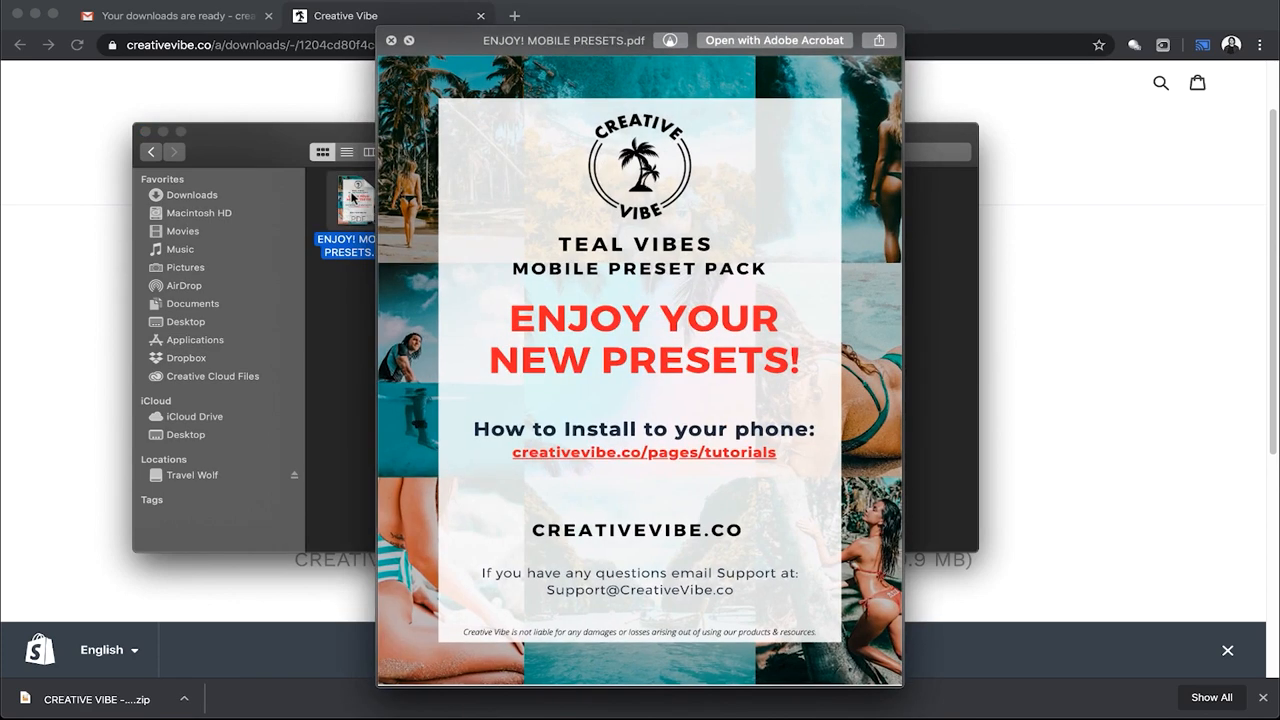
{"action": "left_click", "coordinate": [403, 40]}
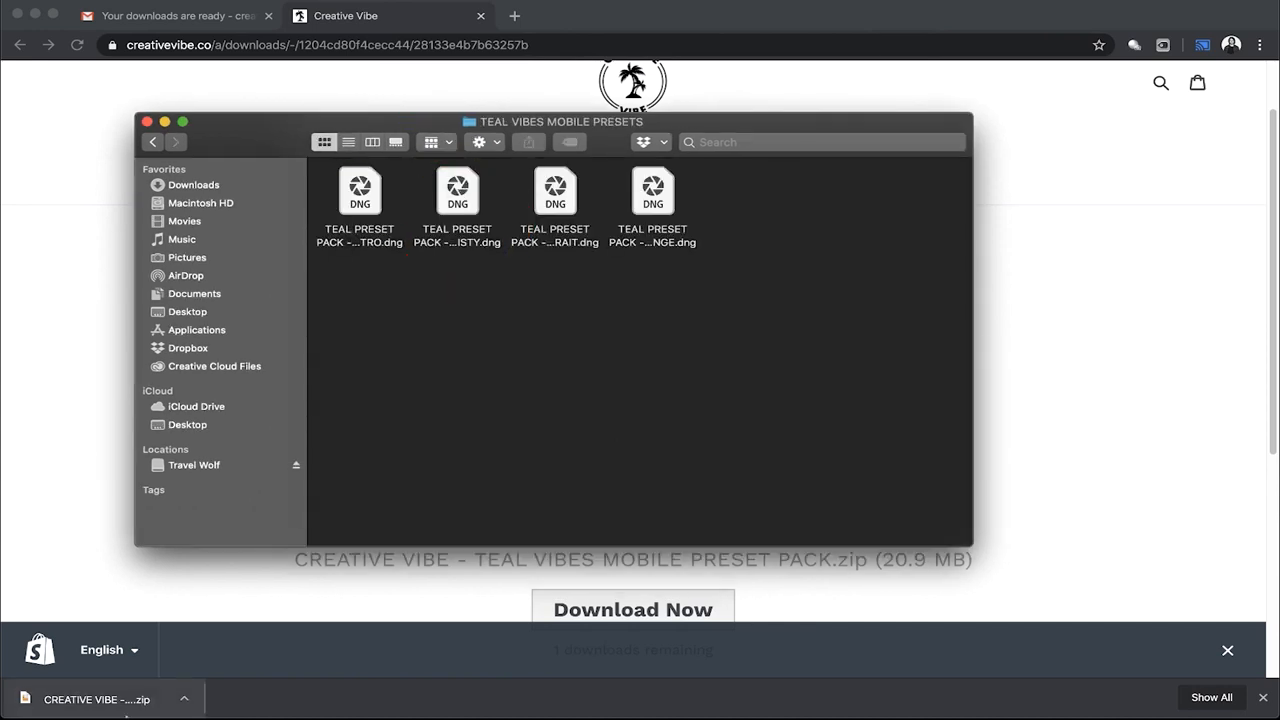
{"action": "left_click", "coordinate": [185, 275]}
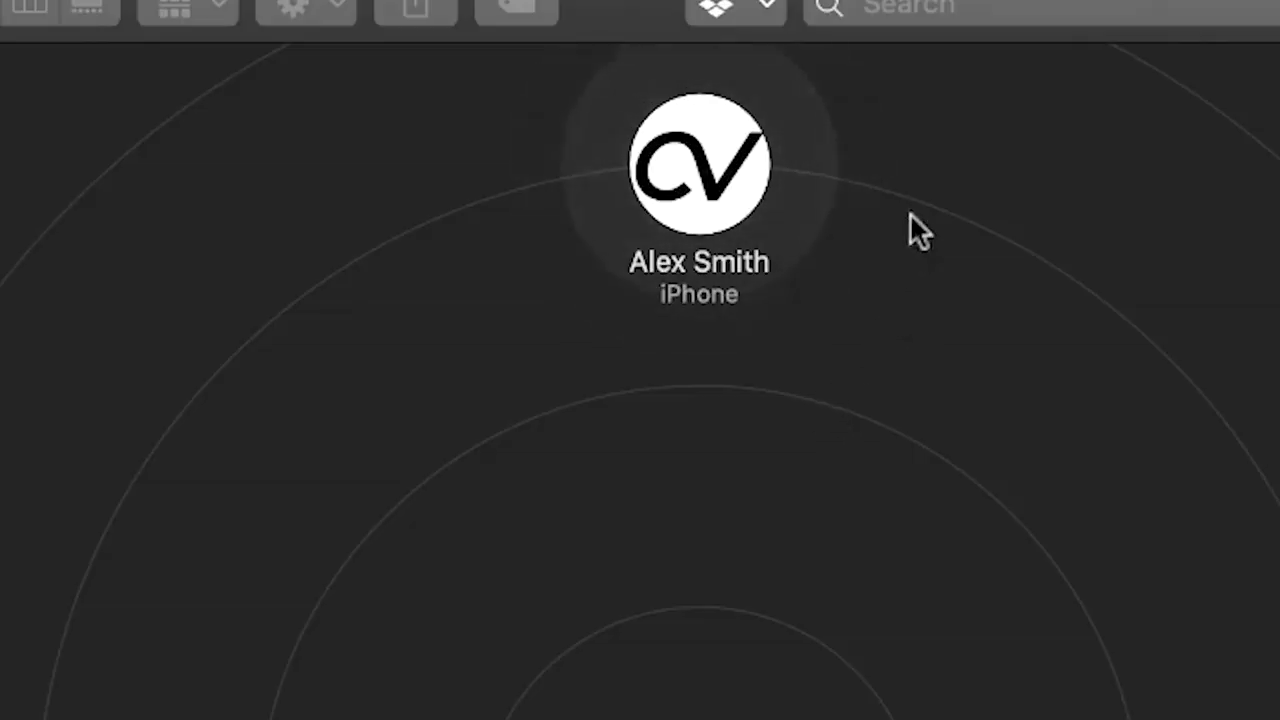
{"action": "mouse_move", "coordinate": [513, 92]}
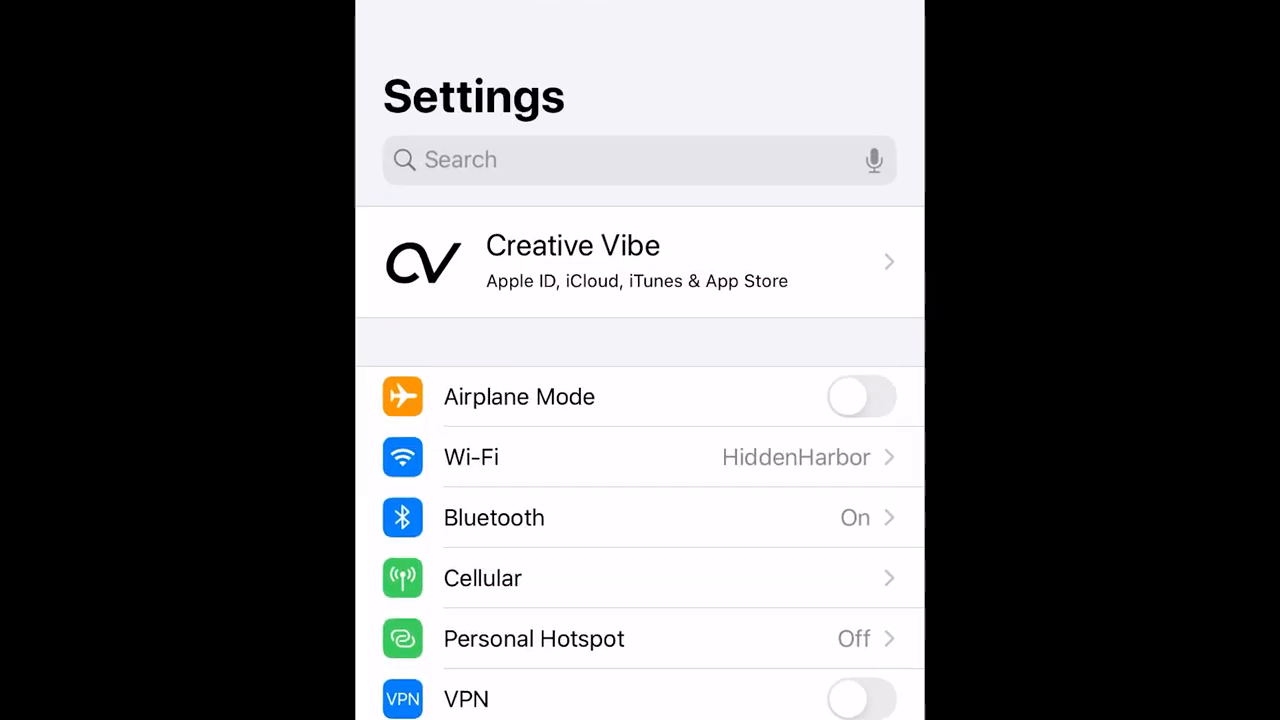
Search Settings for 'Airdrop' and set AirDrop receiving to Everyone
{"action": "type", "text": "Air"}
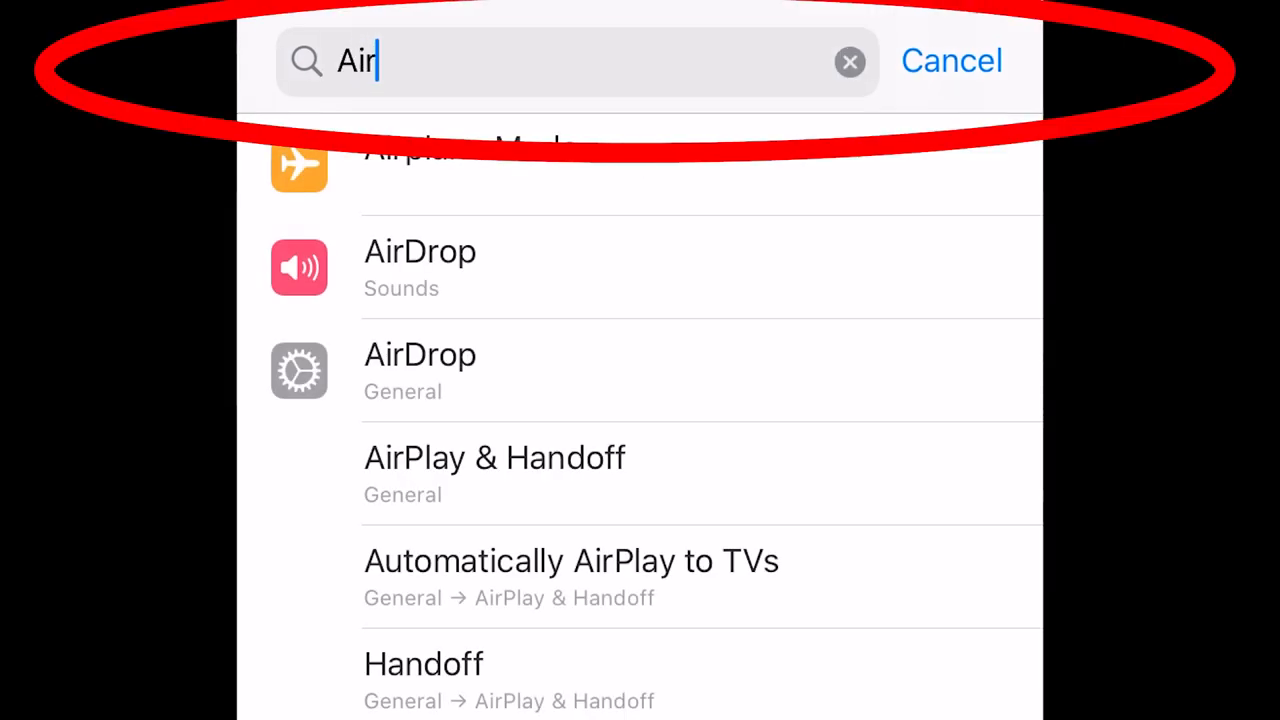
{"action": "type", "text": "drop"}
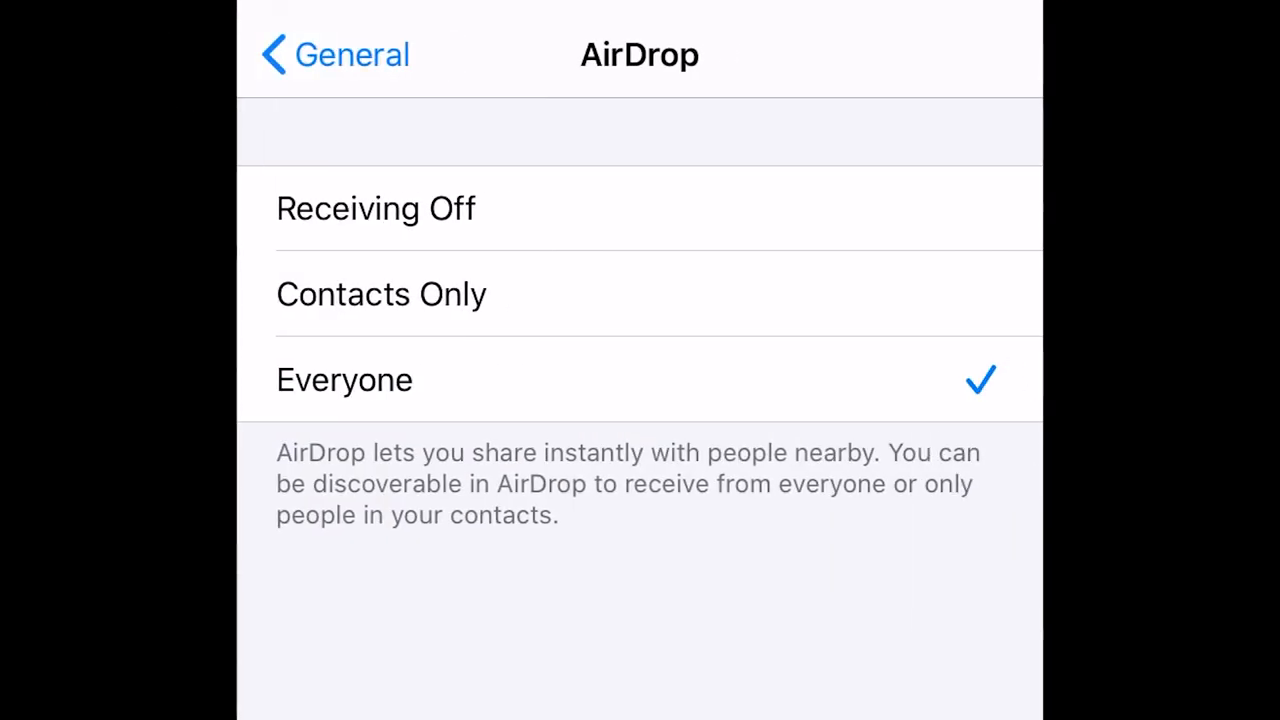
{"action": "left_click", "coordinate": [381, 294]}
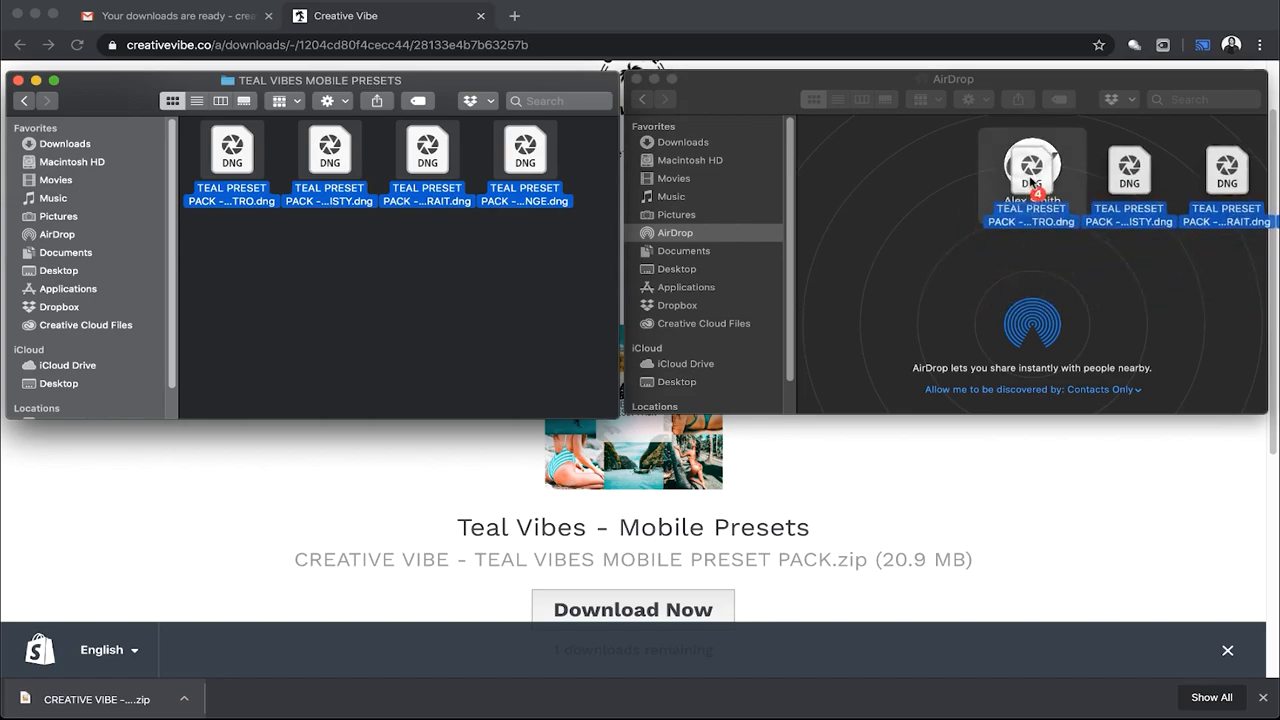
AirDrop the four Teal Vibes DNG files to the iPhone
{"action": "left_click", "coordinate": [1033, 167]}
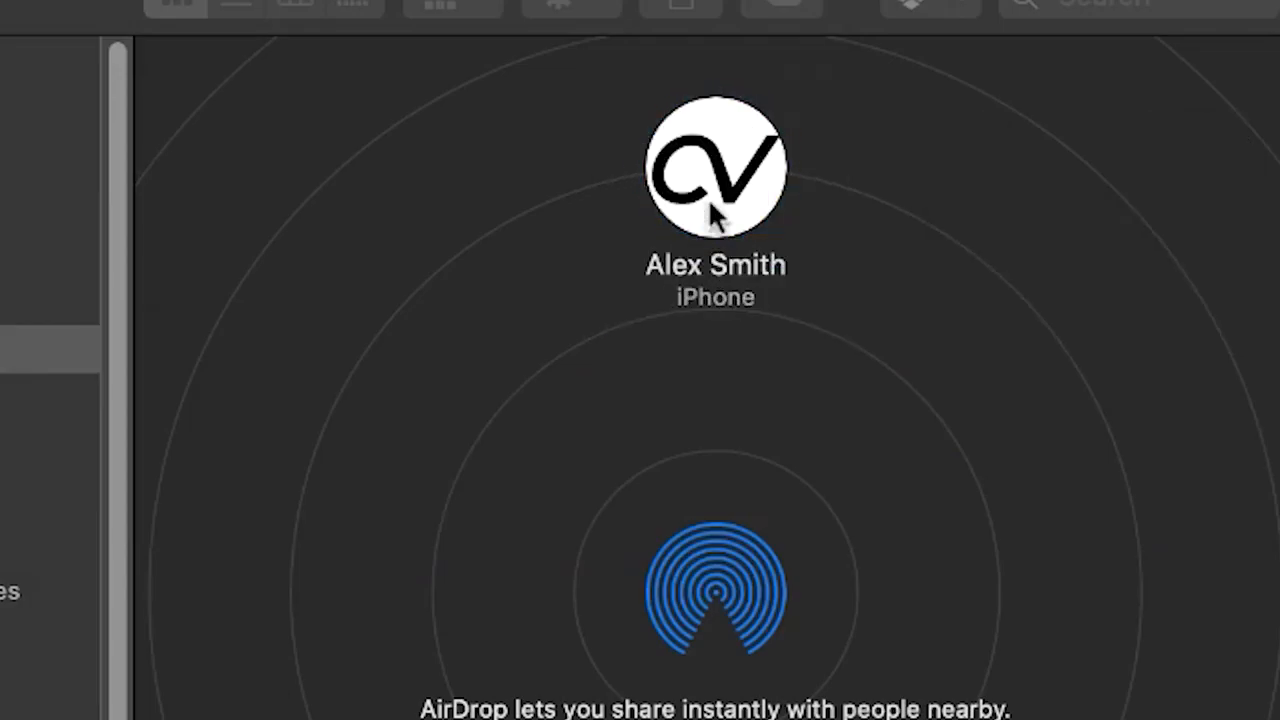
{"action": "left_click", "coordinate": [715, 170]}
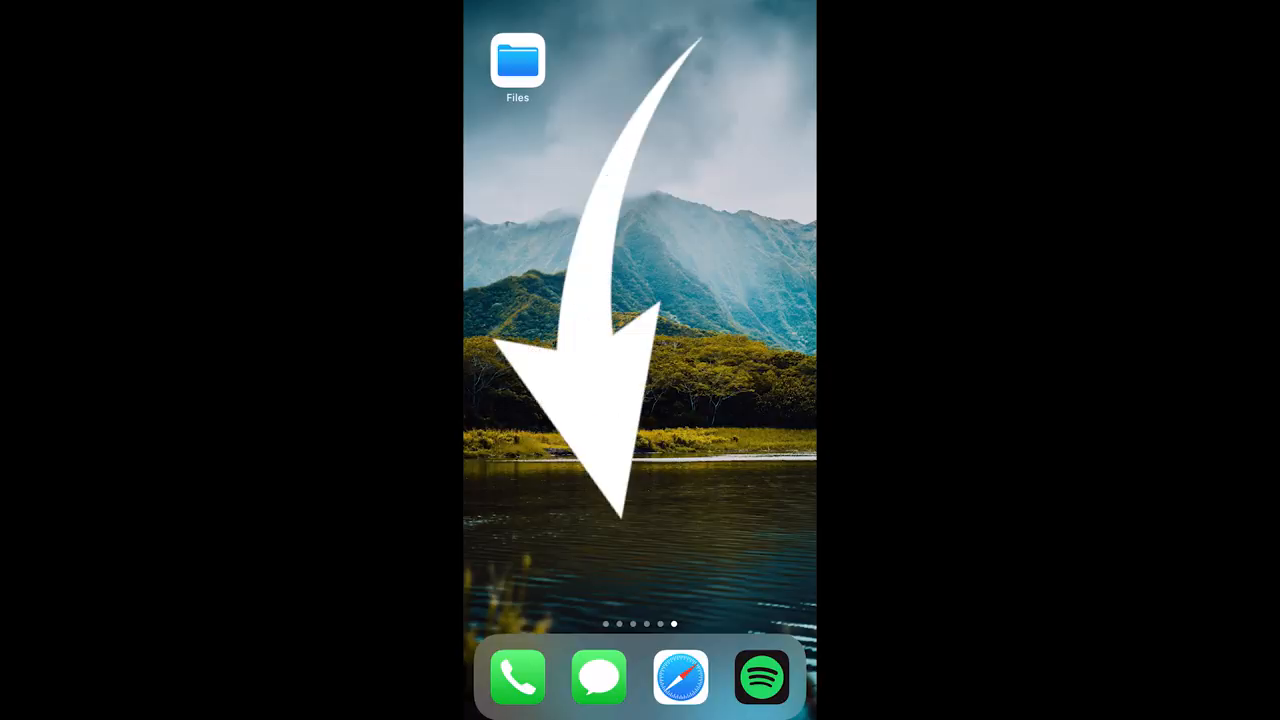
Search Spotlight for 'files' and launch the Files app
{"action": "type", "text": "file"}
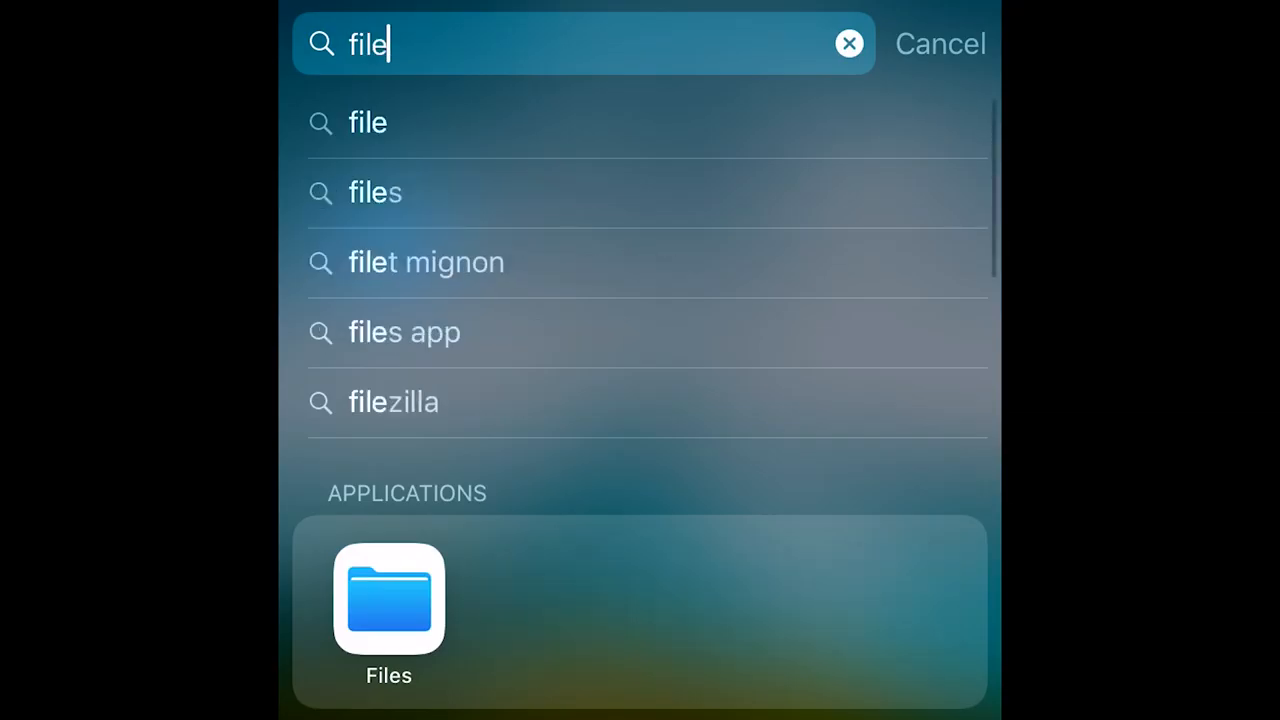
{"action": "type", "text": "s"}
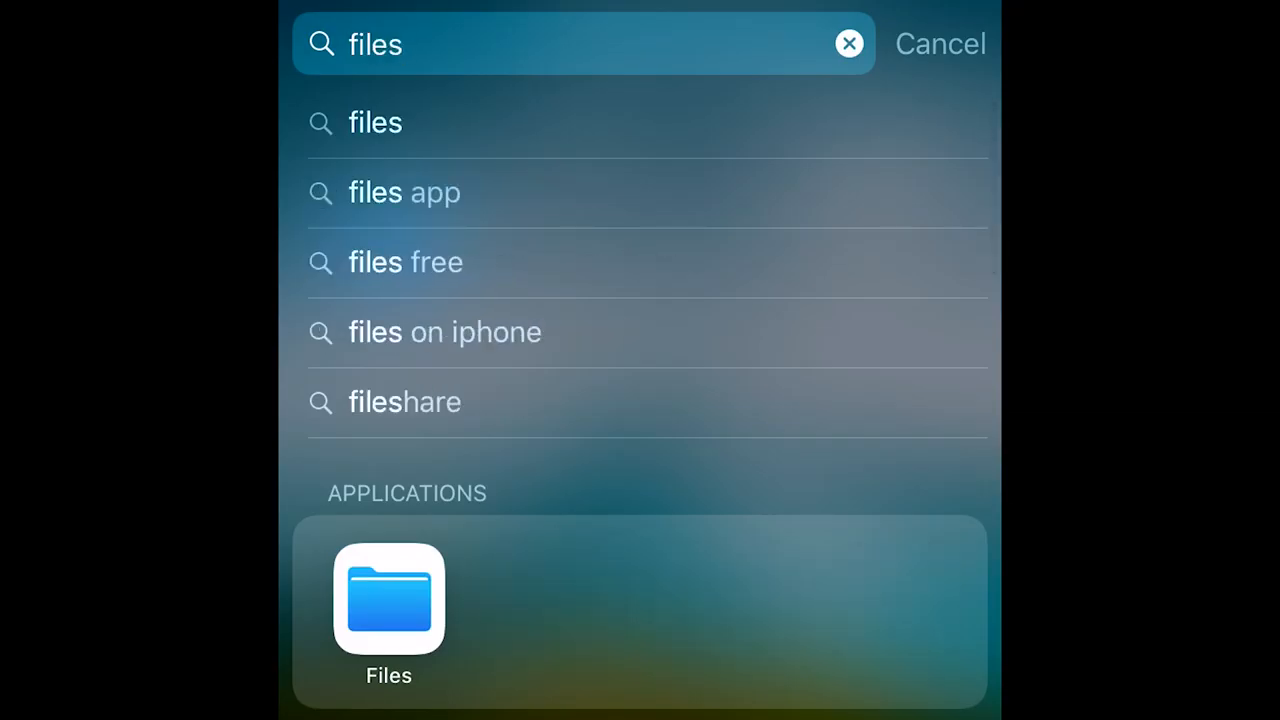
{"action": "left_click", "coordinate": [387, 600]}
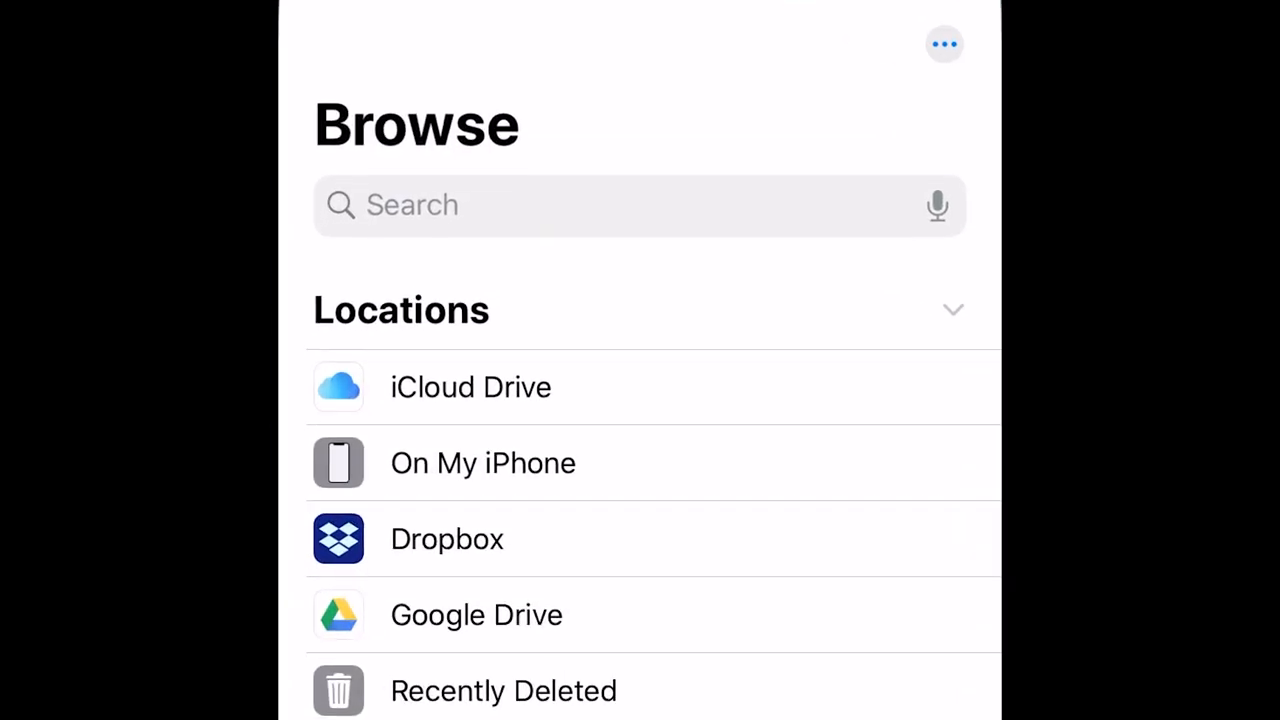
Create a new folder named 'Creative Vibe Presets' under On My iPhone
{"action": "left_click", "coordinate": [481, 463]}
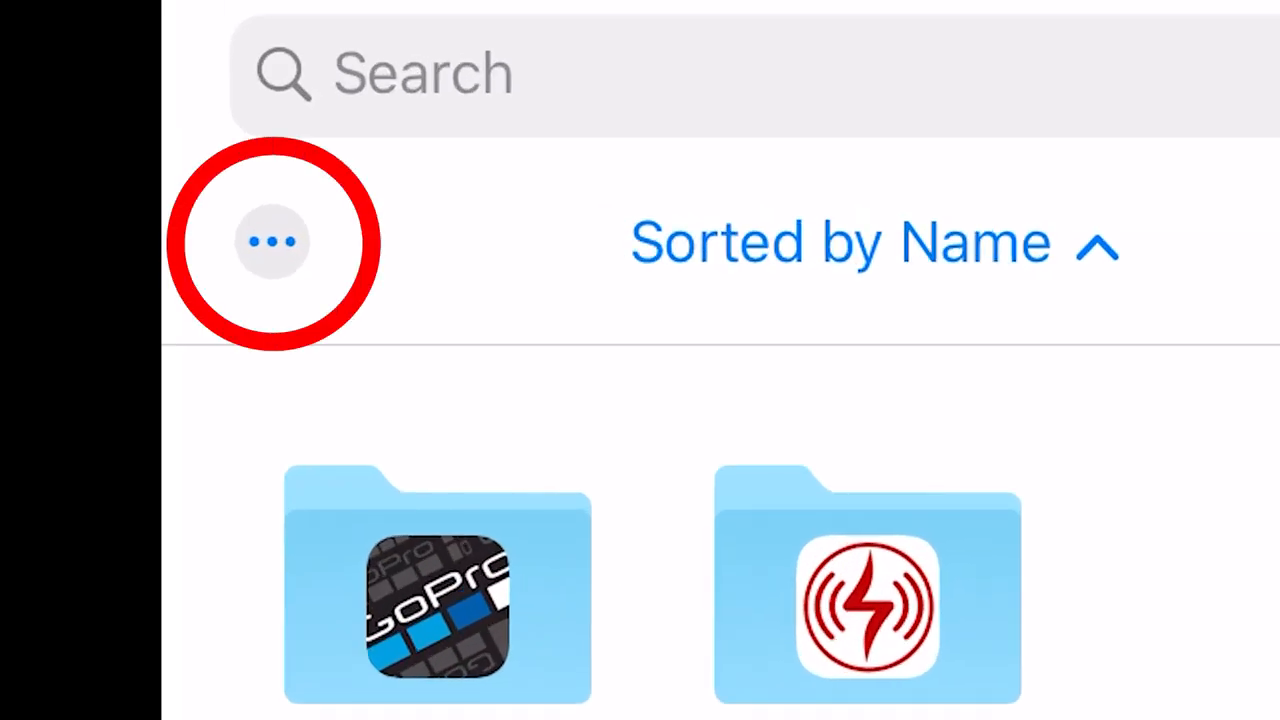
{"action": "left_click", "coordinate": [273, 242]}
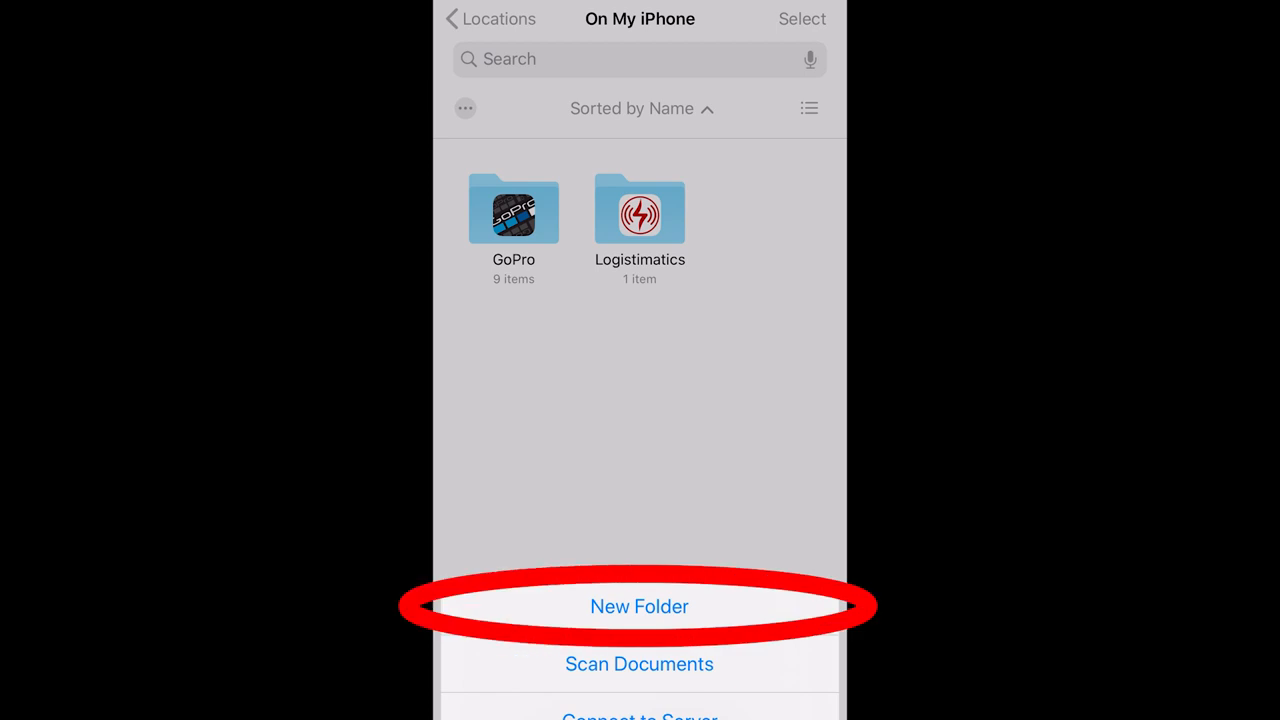
{"action": "left_click", "coordinate": [639, 606]}
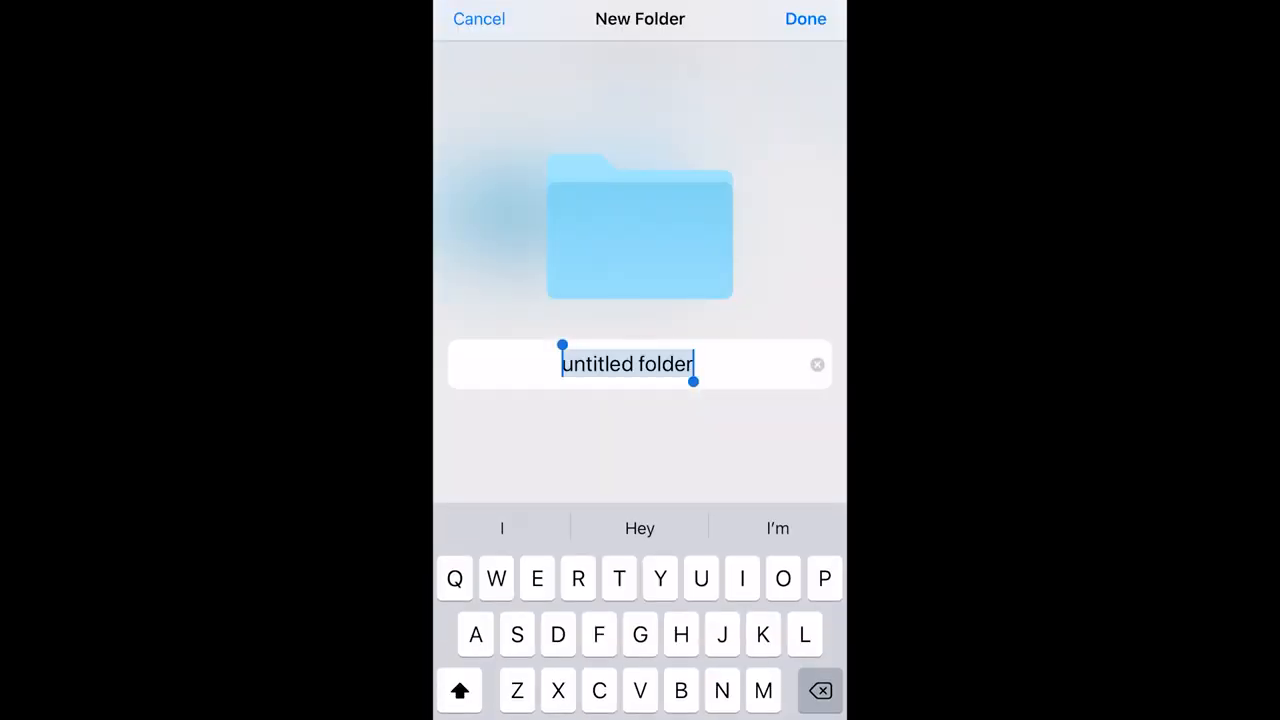
{"action": "type", "text": "Creative"}
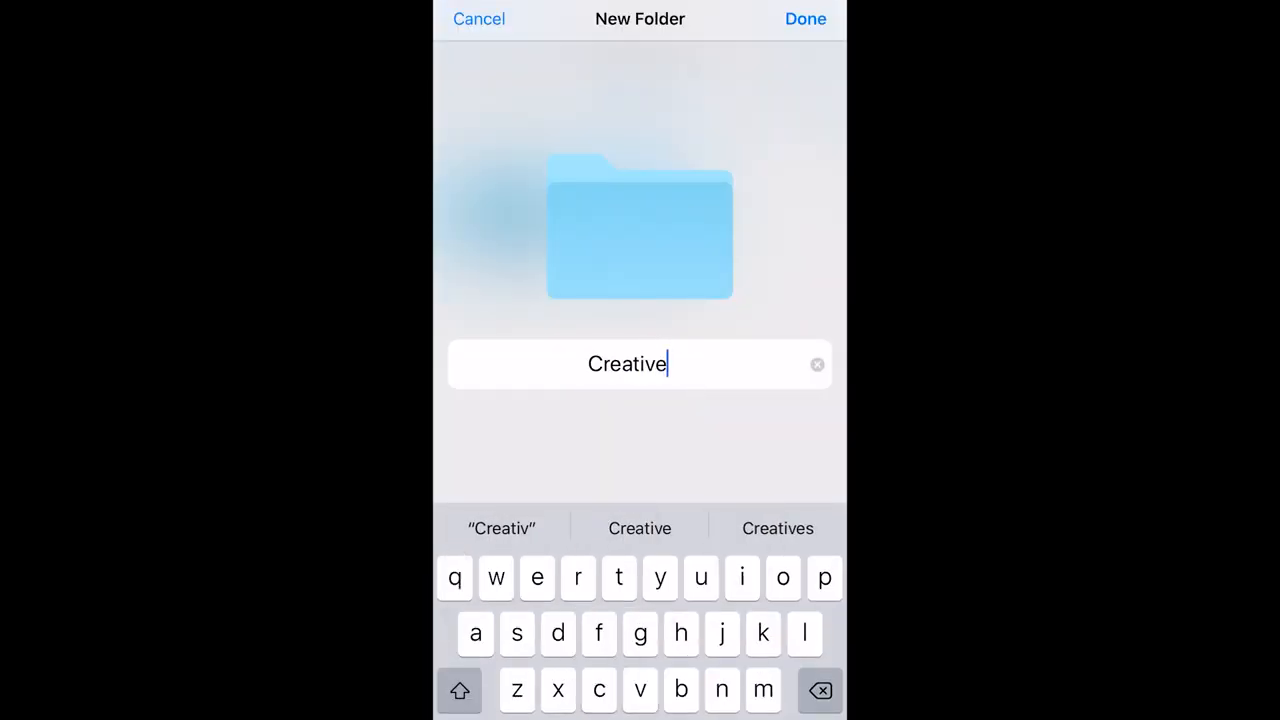
{"action": "type", "text": "Vibe Presets"}
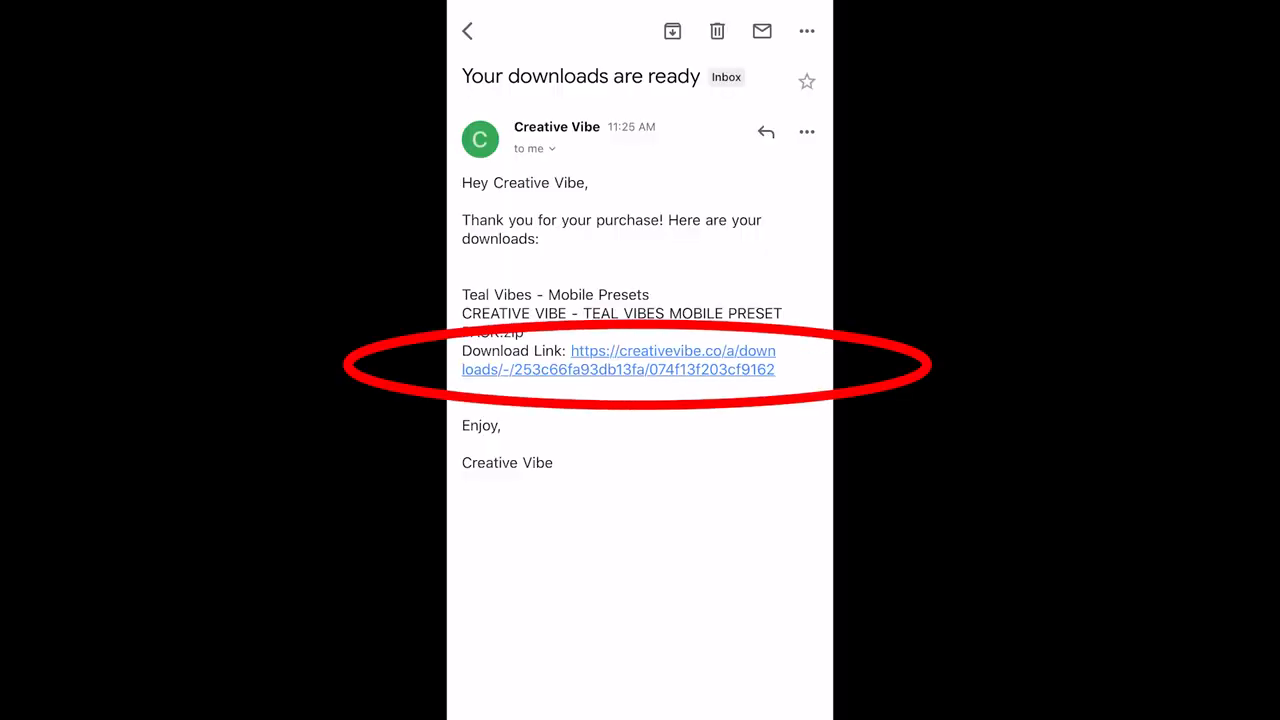
Download the Teal Vibes zip from the email link into the Creative Vibe Presets folder
{"action": "left_click", "coordinate": [618, 360]}
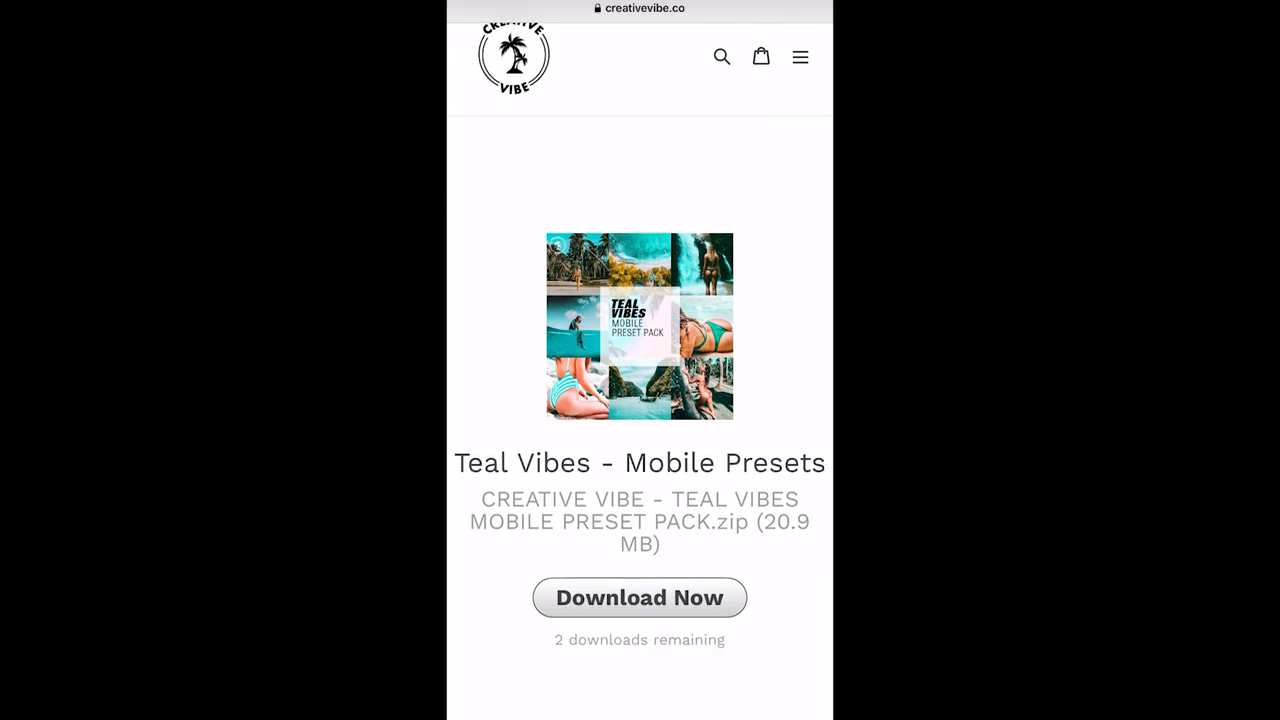
{"action": "left_click", "coordinate": [639, 597]}
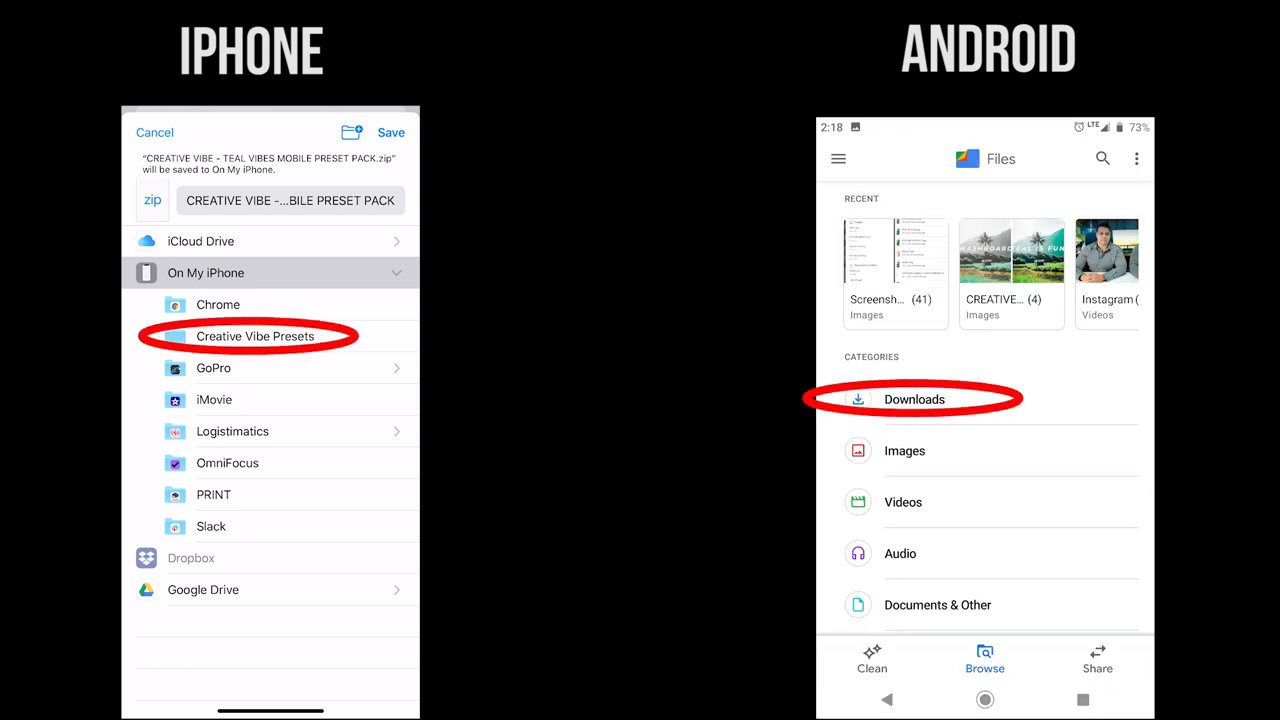
{"action": "left_click", "coordinate": [913, 399]}
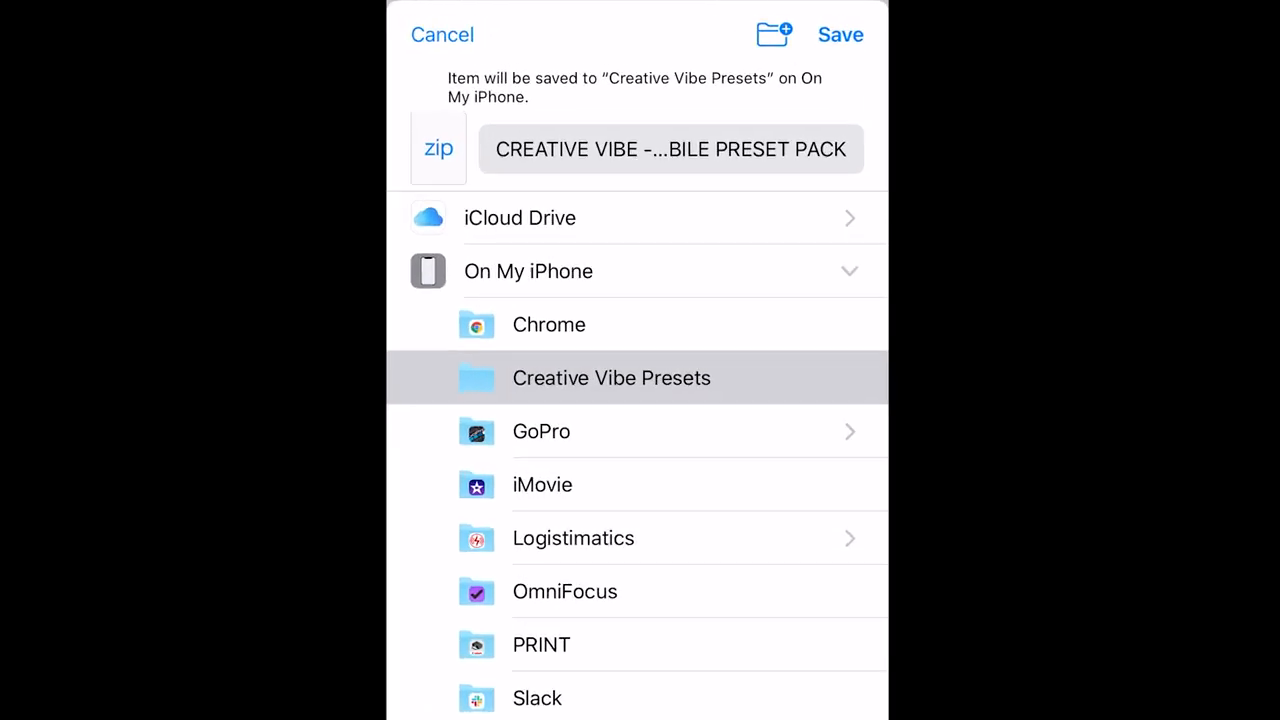
{"action": "left_click", "coordinate": [841, 34]}
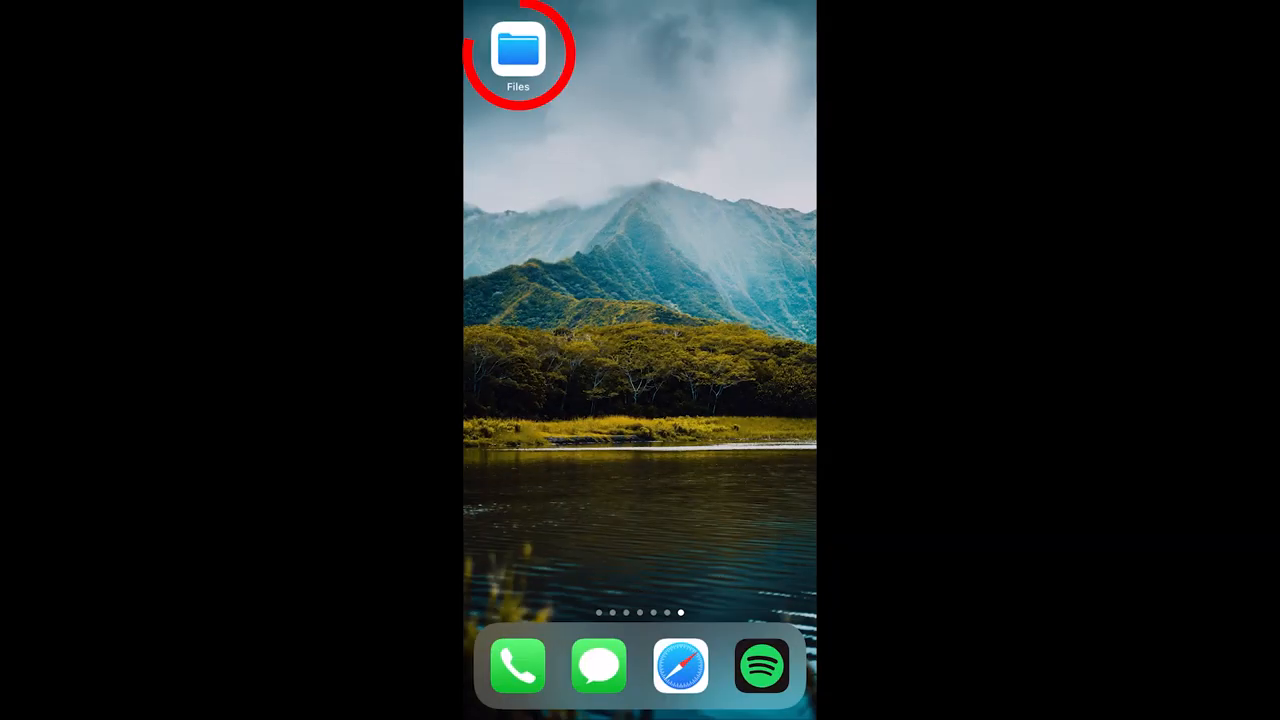
Unzip the pack in On My iPhone > Creative Vibe Presets and preview the instructions PDF
{"action": "left_click", "coordinate": [518, 50]}
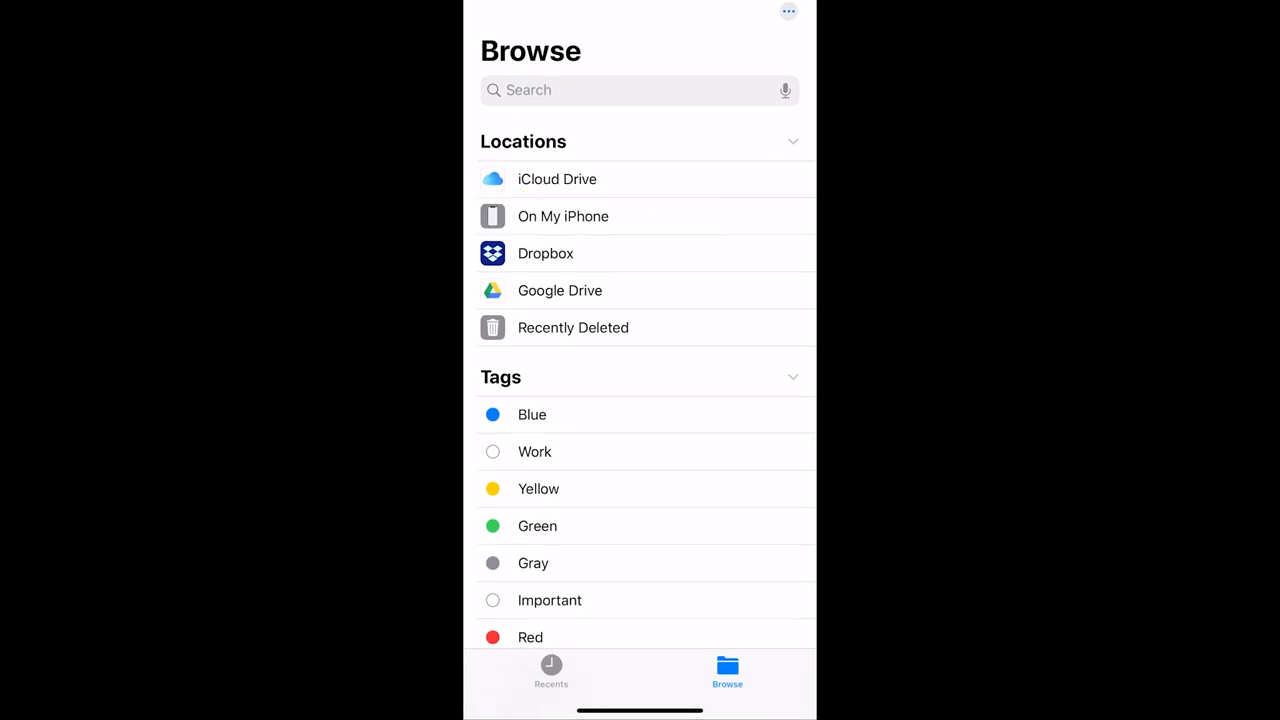
{"action": "left_click", "coordinate": [562, 216]}
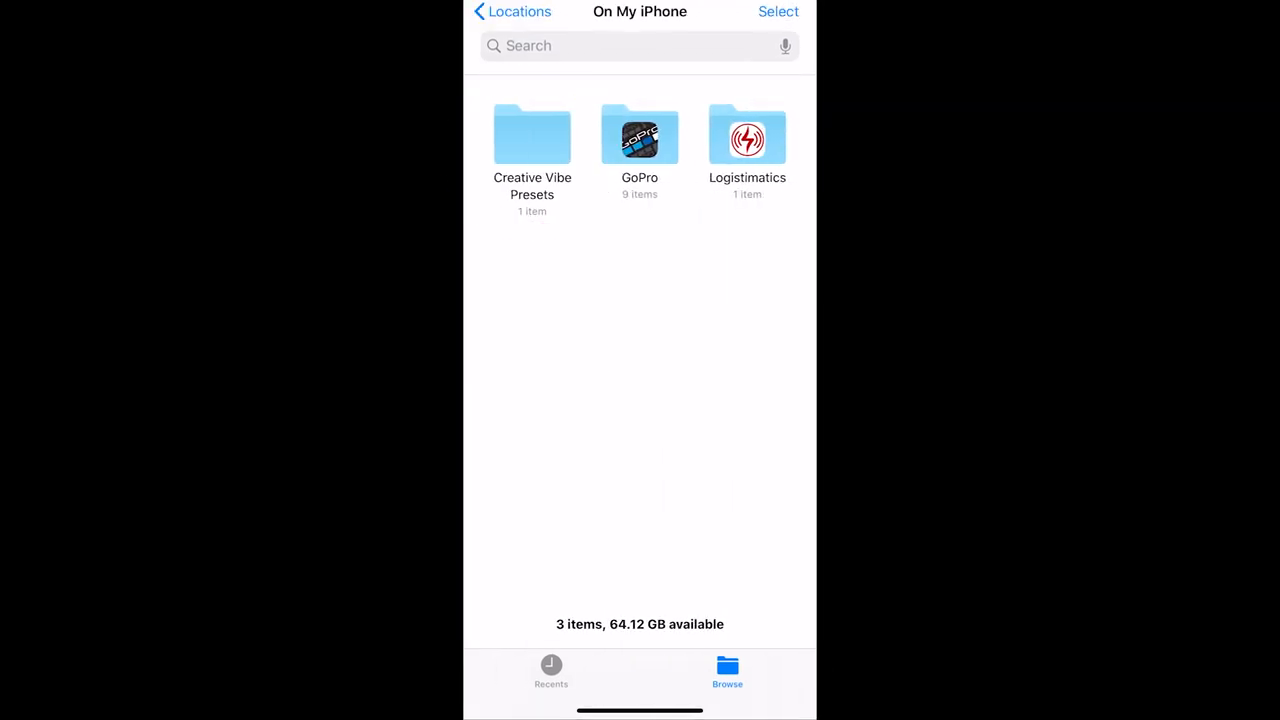
{"action": "left_click", "coordinate": [532, 138]}
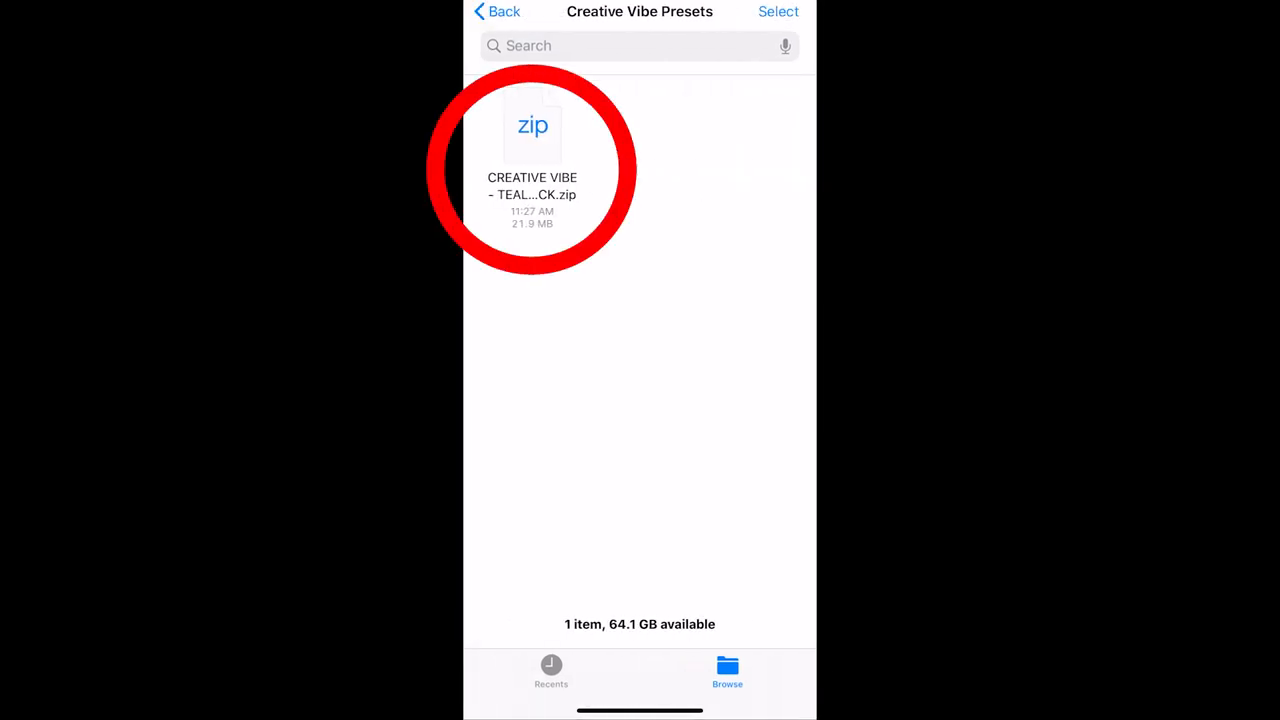
{"action": "left_click", "coordinate": [531, 130]}
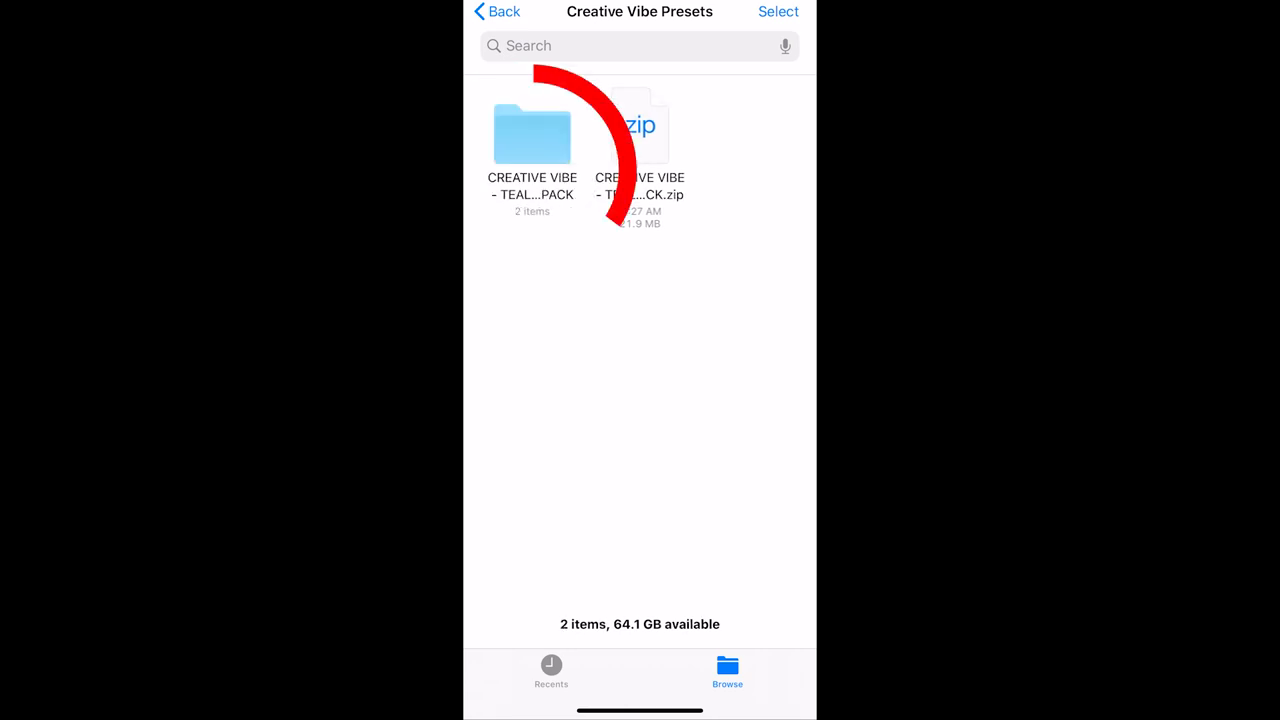
{"action": "left_click", "coordinate": [532, 135]}
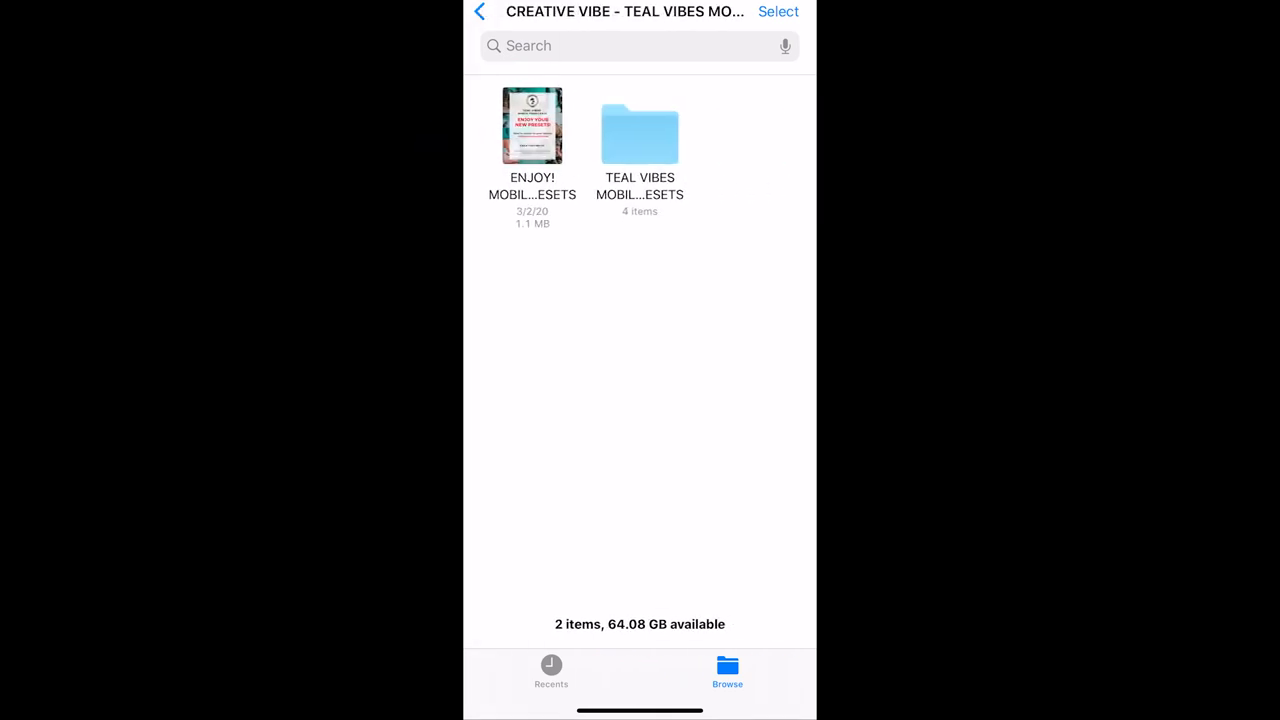
{"action": "left_click", "coordinate": [532, 125]}
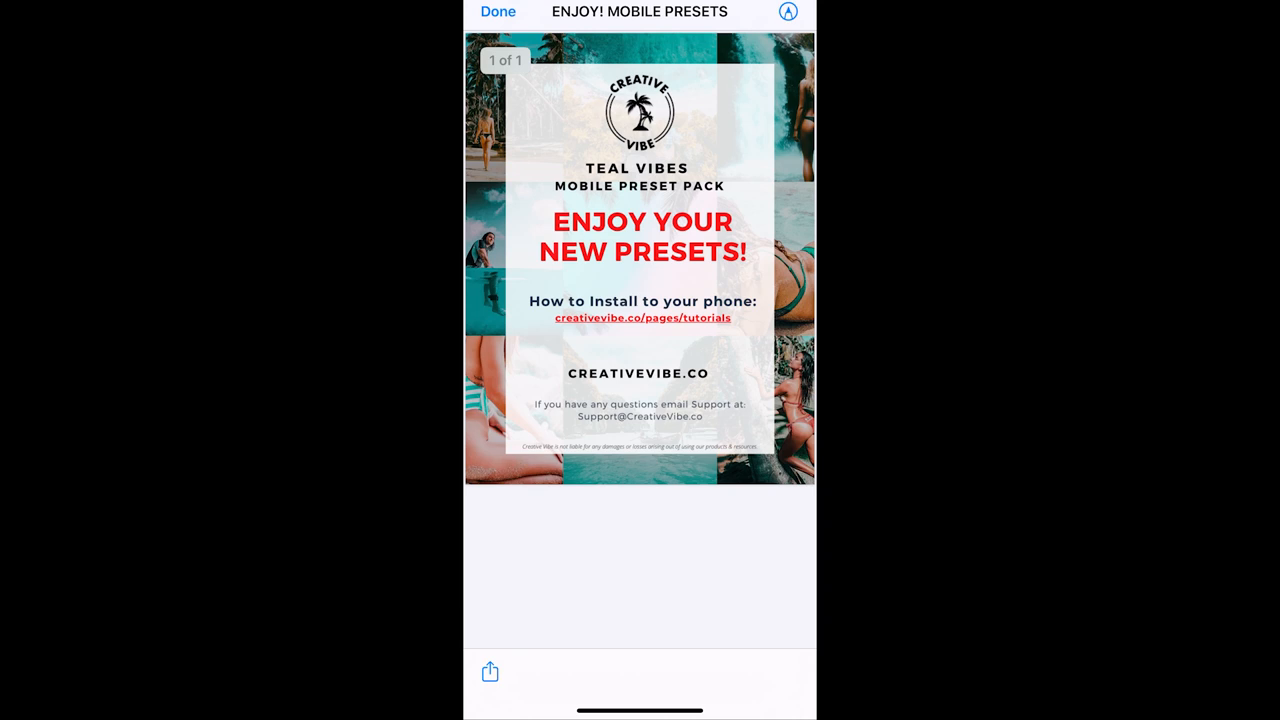
{"action": "left_click", "coordinate": [500, 14]}
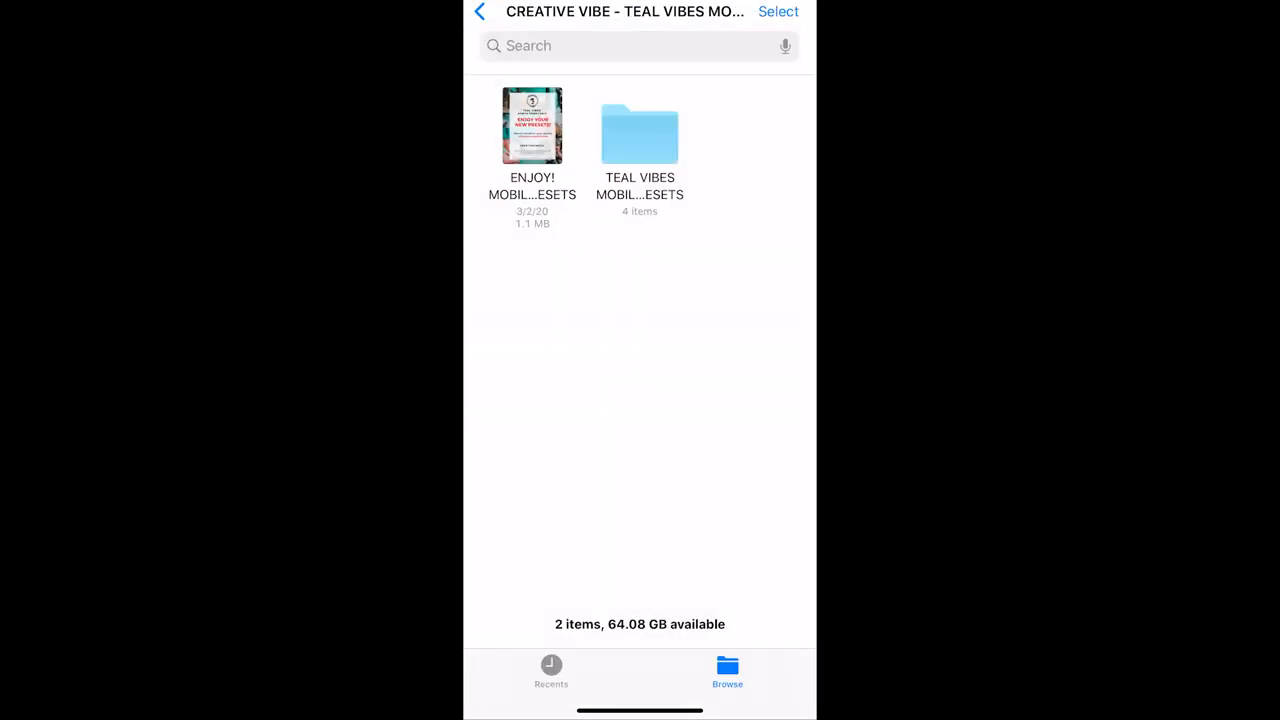
Open TEAL VIBES MOBILE PRESETS and save the DNG images, starting with ASTRO, to Photos
{"action": "left_click", "coordinate": [639, 130]}
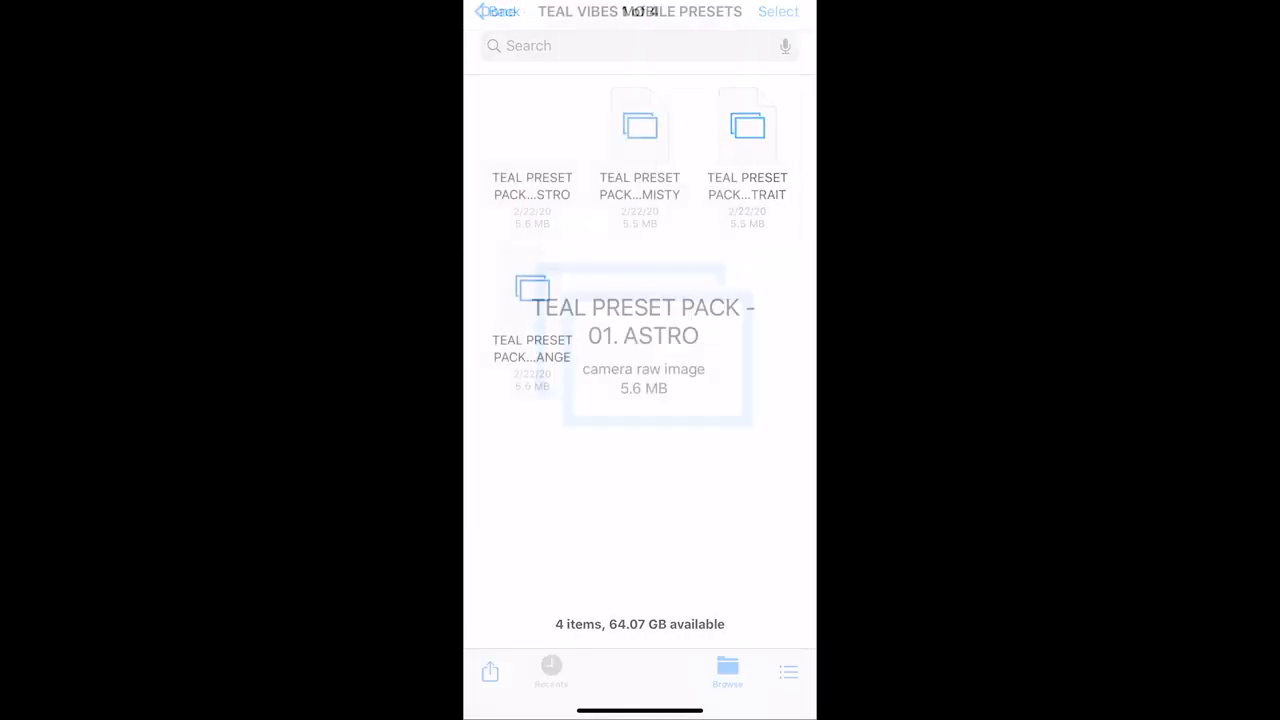
{"action": "left_click", "coordinate": [522, 300]}
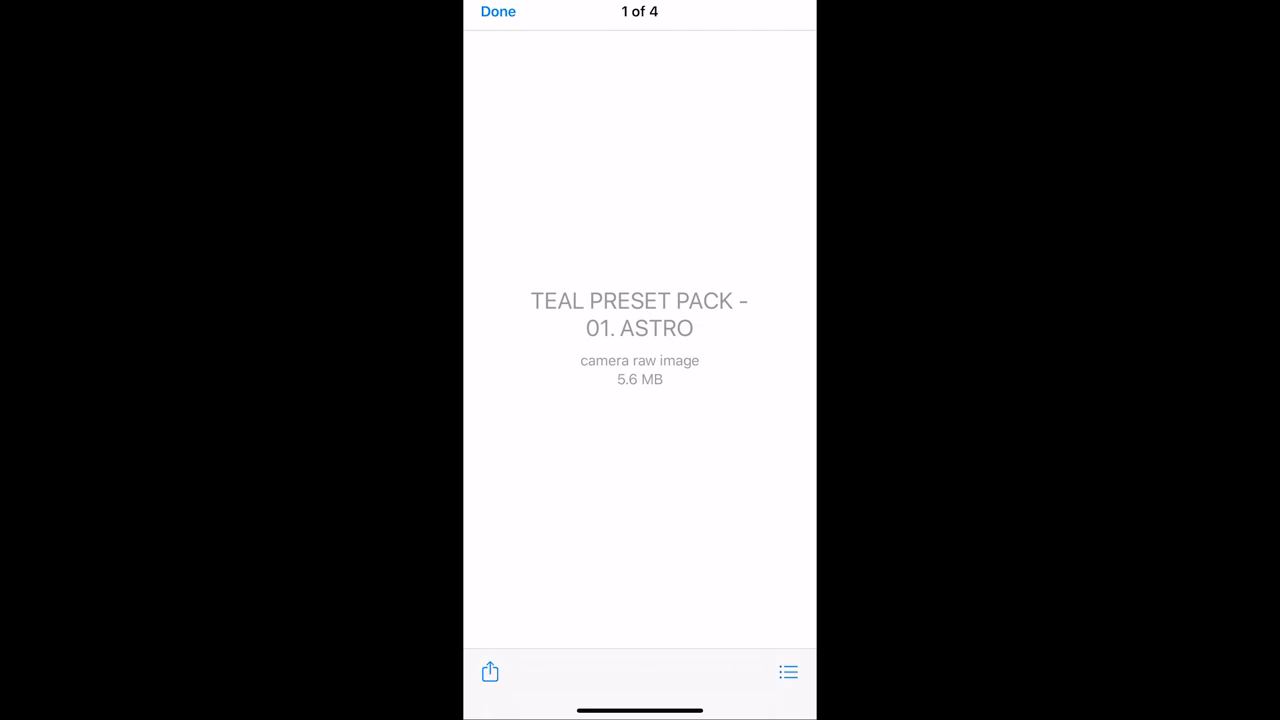
{"action": "left_click", "coordinate": [491, 670]}
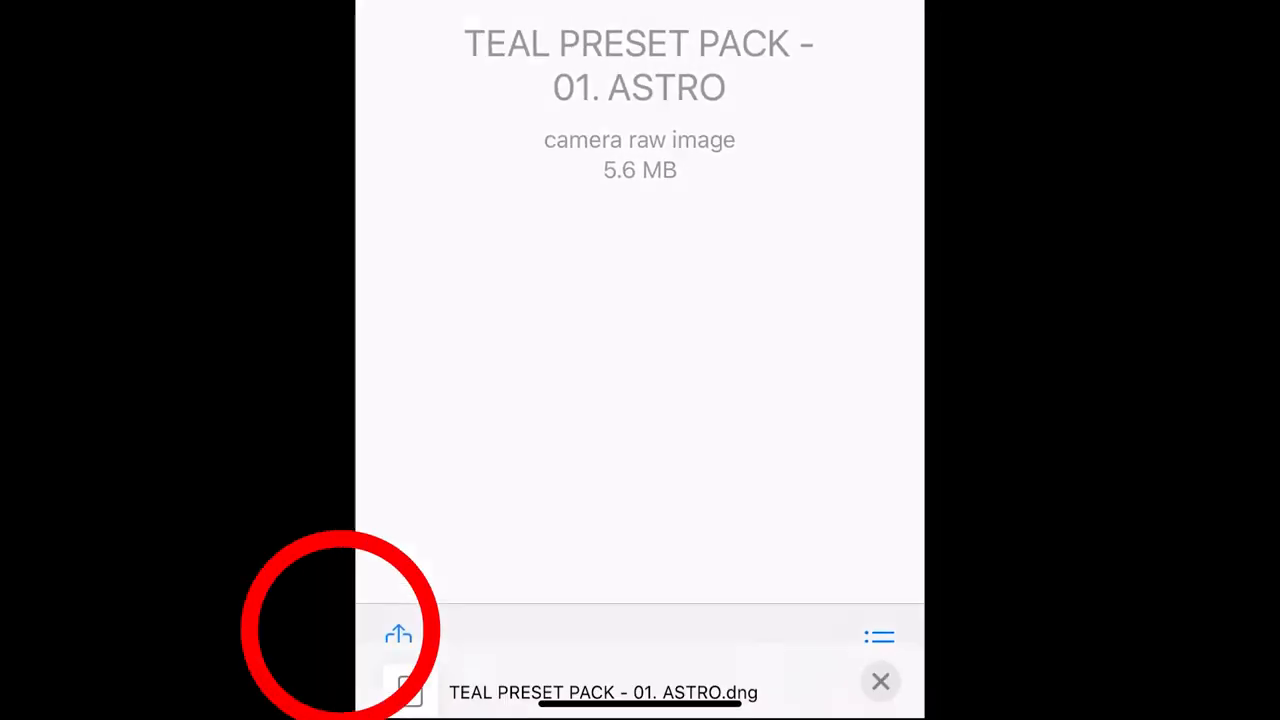
{"action": "left_click", "coordinate": [396, 635]}
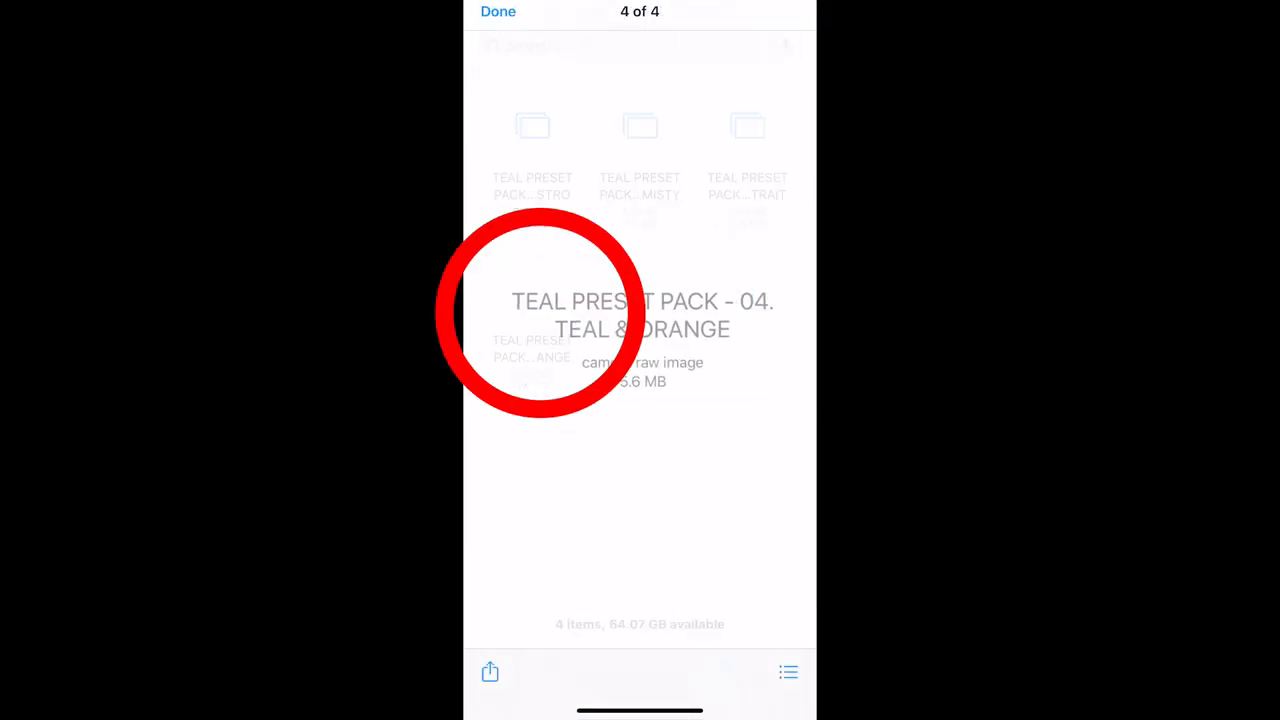
{"action": "left_click", "coordinate": [498, 12]}
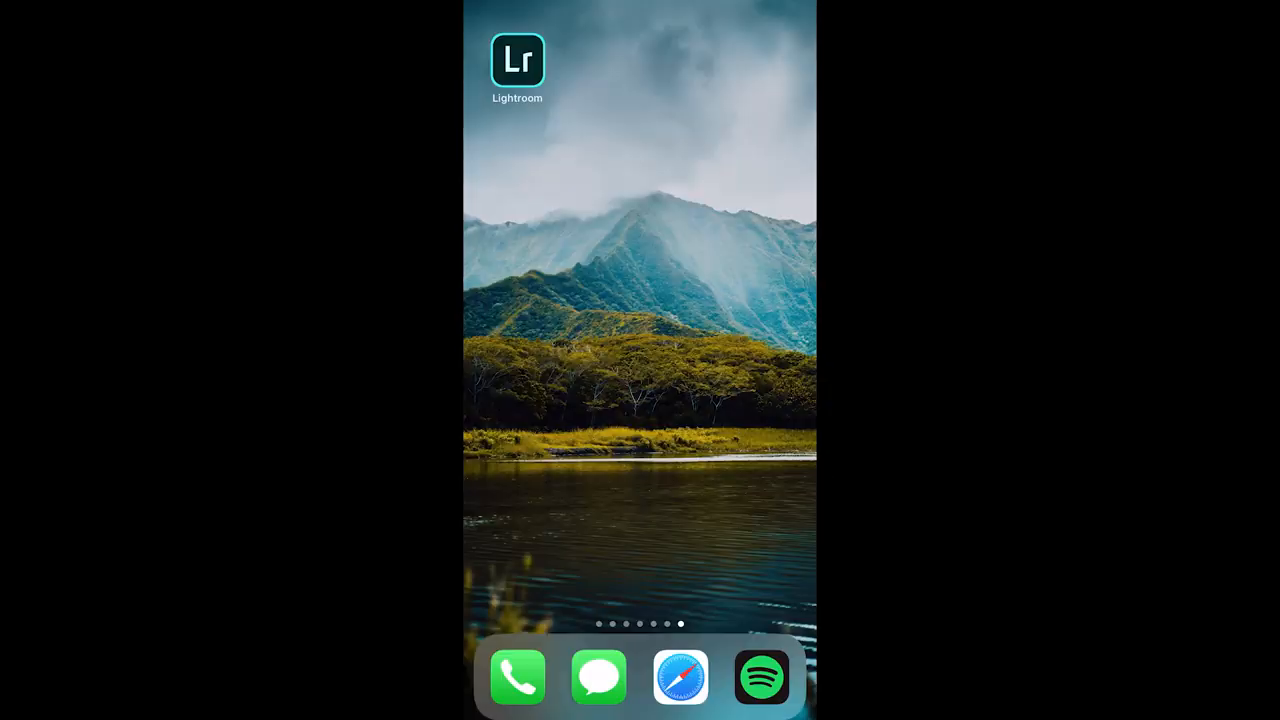
Launch Lightroom, go to the Library, and start the Creative Vibe Presets album
{"action": "left_click", "coordinate": [519, 58]}
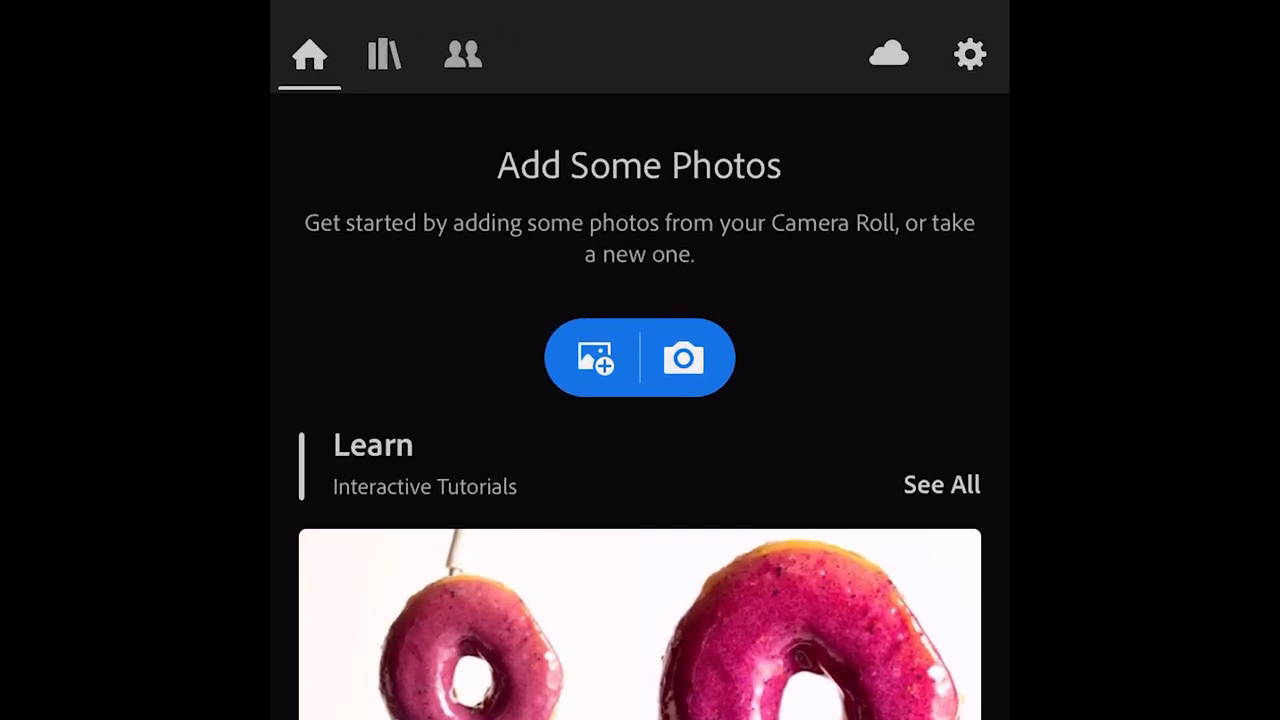
{"action": "left_click", "coordinate": [385, 55]}
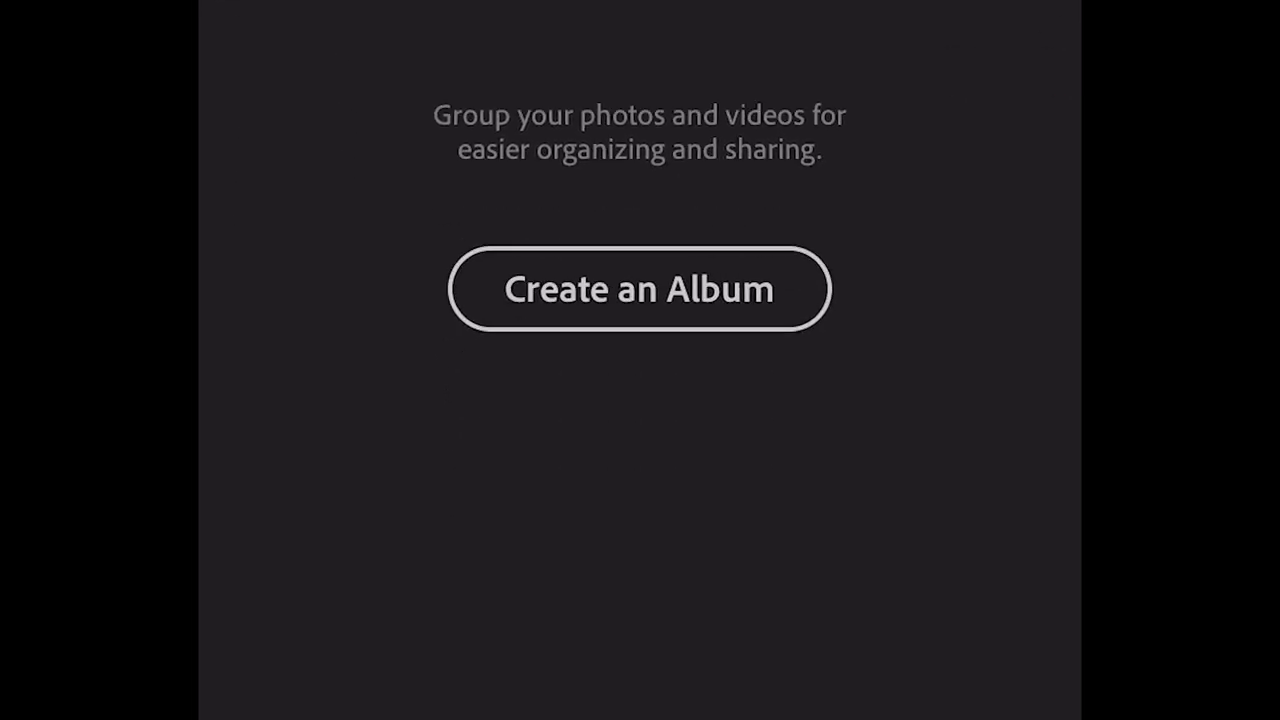
{"action": "left_click", "coordinate": [639, 289]}
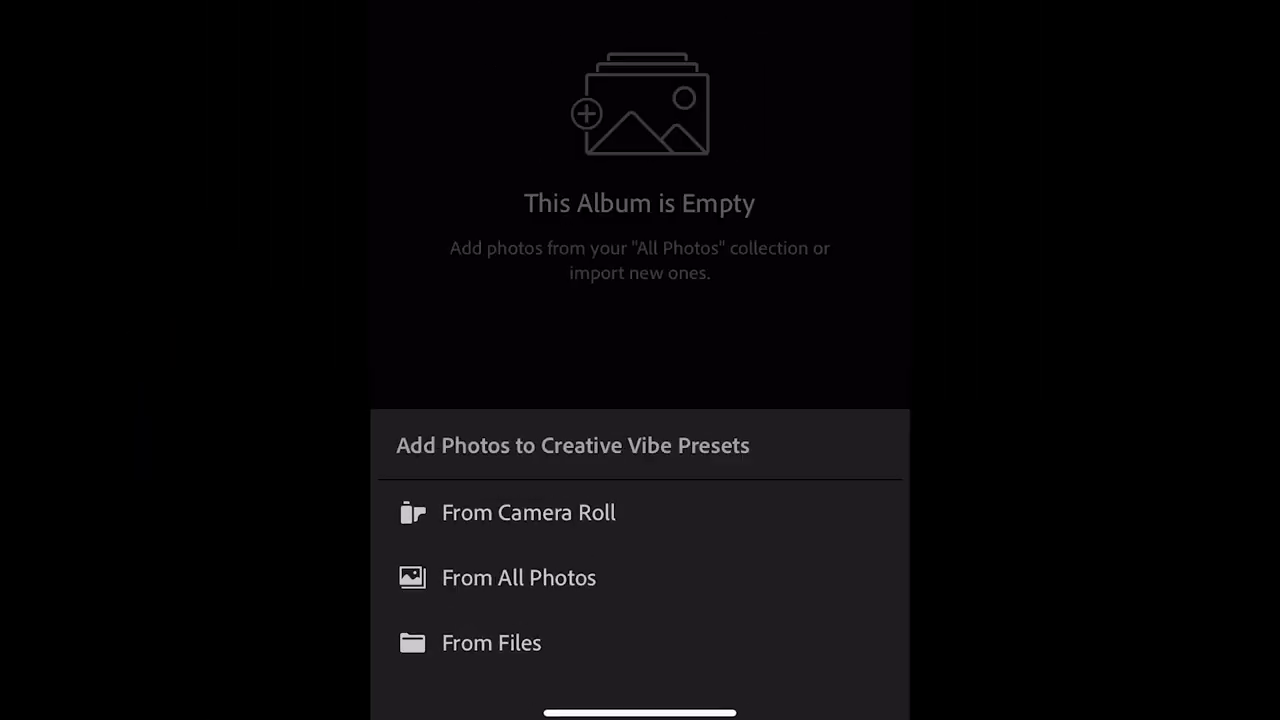
Select the four DNG preset images from Camera Roll and add them to the album
{"action": "left_click", "coordinate": [528, 513]}
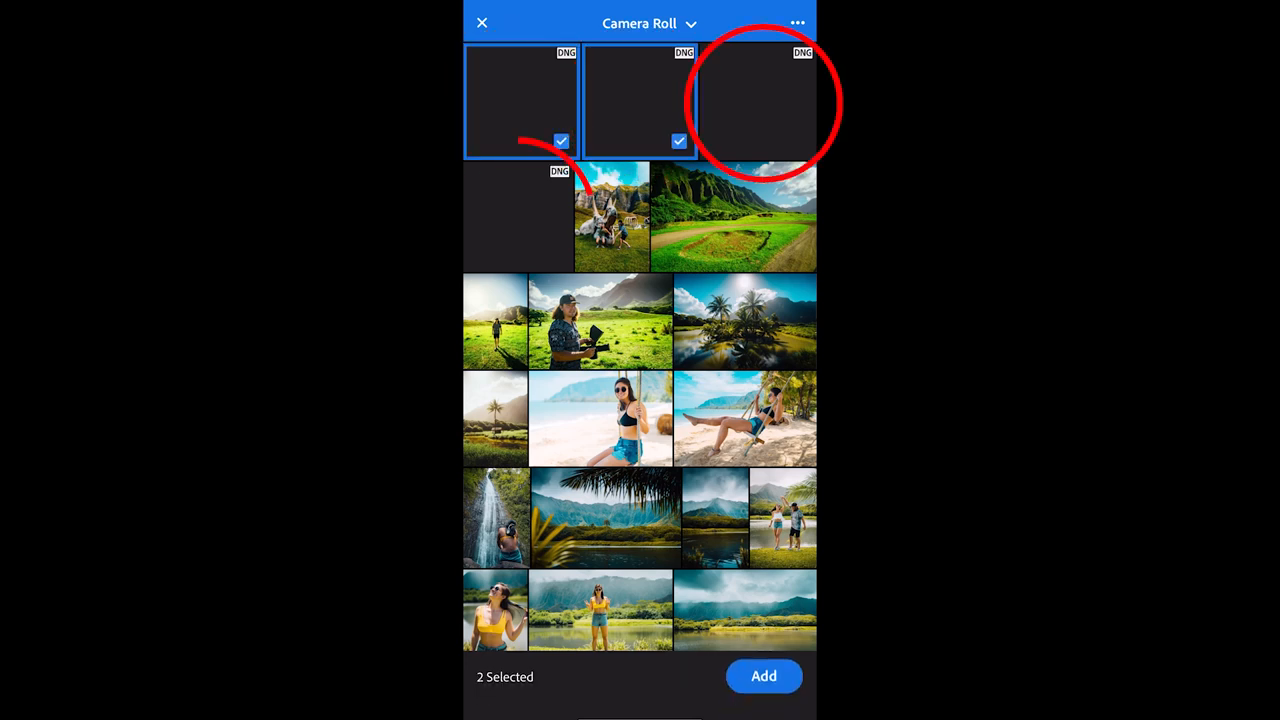
{"action": "left_click", "coordinate": [758, 100]}
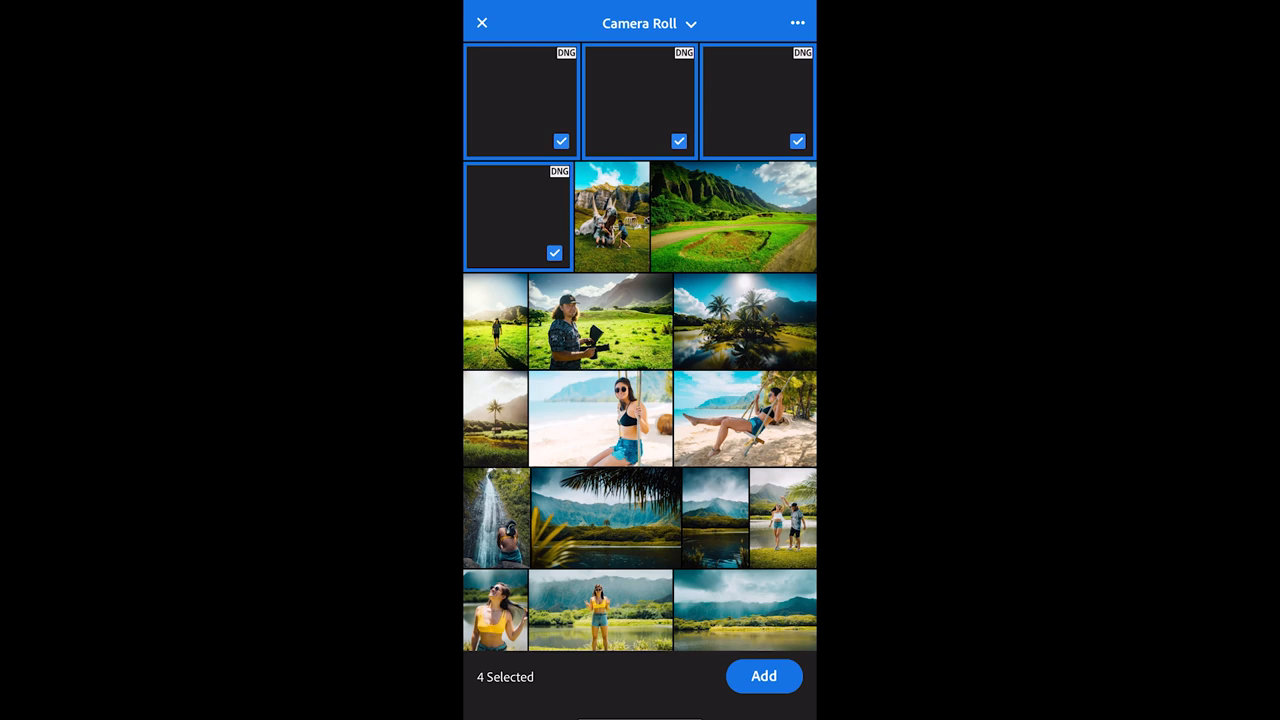
{"action": "left_click", "coordinate": [764, 676]}
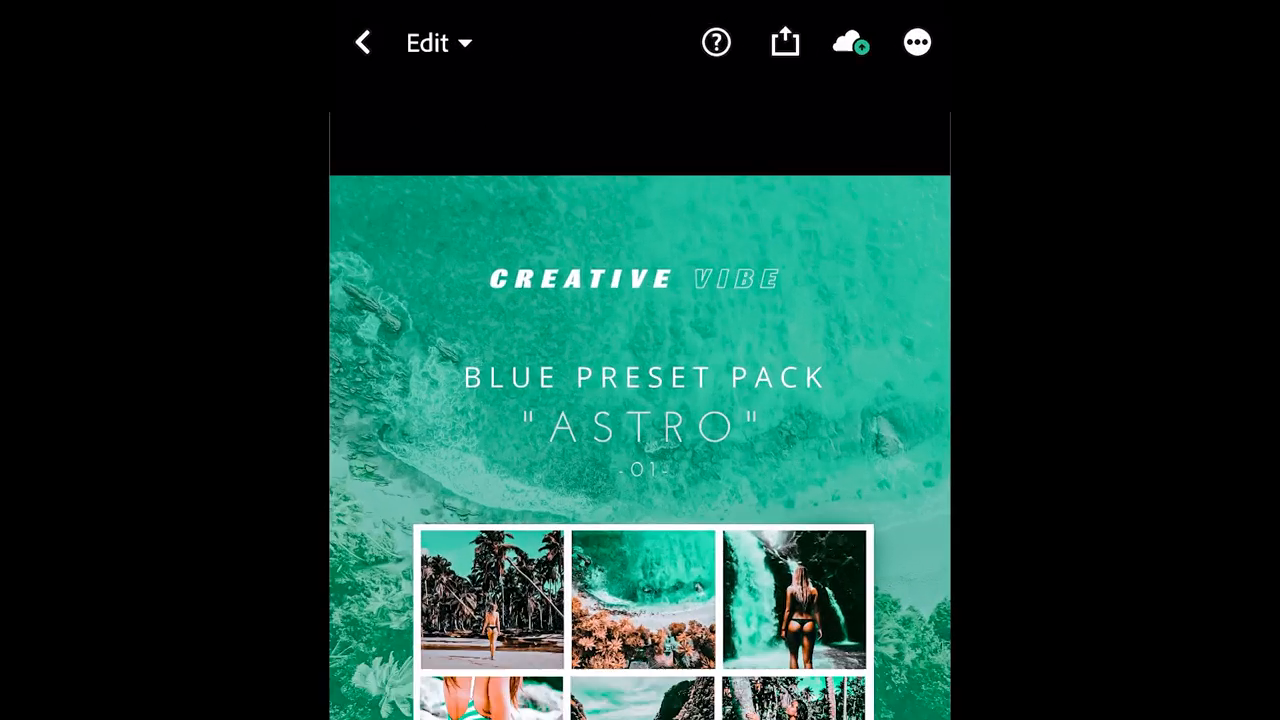
Create a preset from the image's settings, including Tools, and name it ASTRO
{"action": "left_click", "coordinate": [916, 42]}
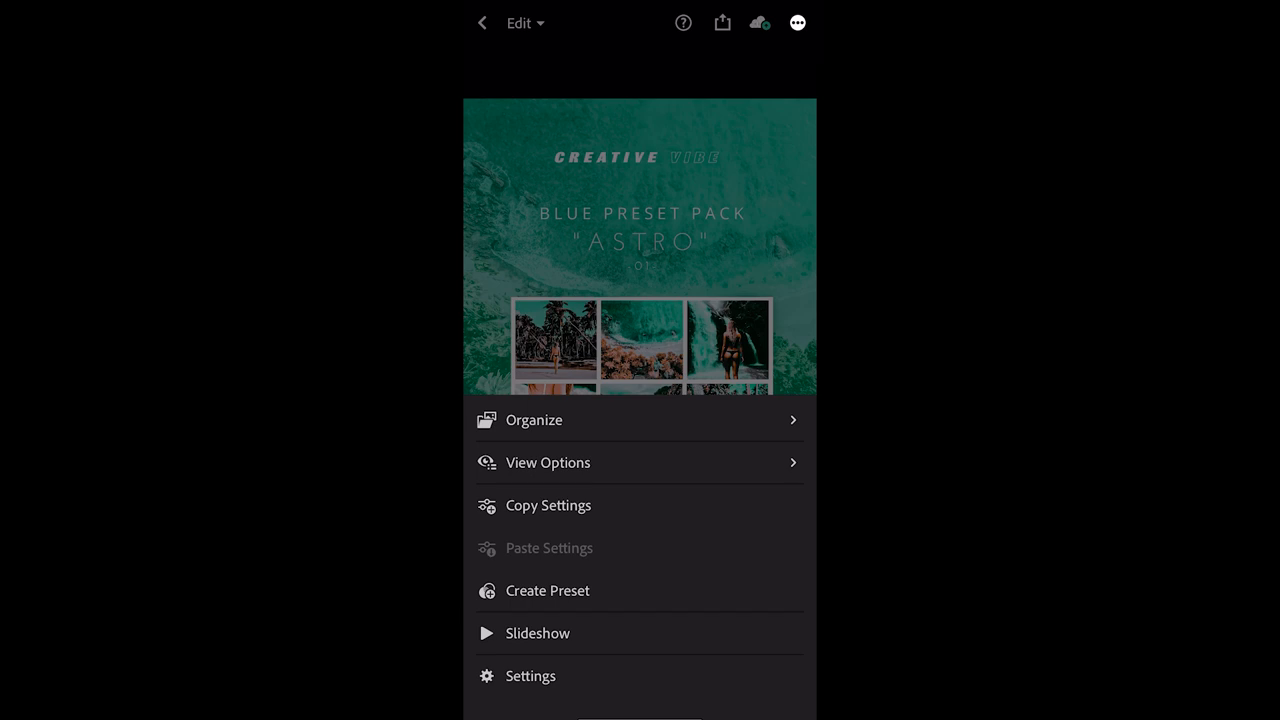
{"action": "left_click", "coordinate": [547, 590]}
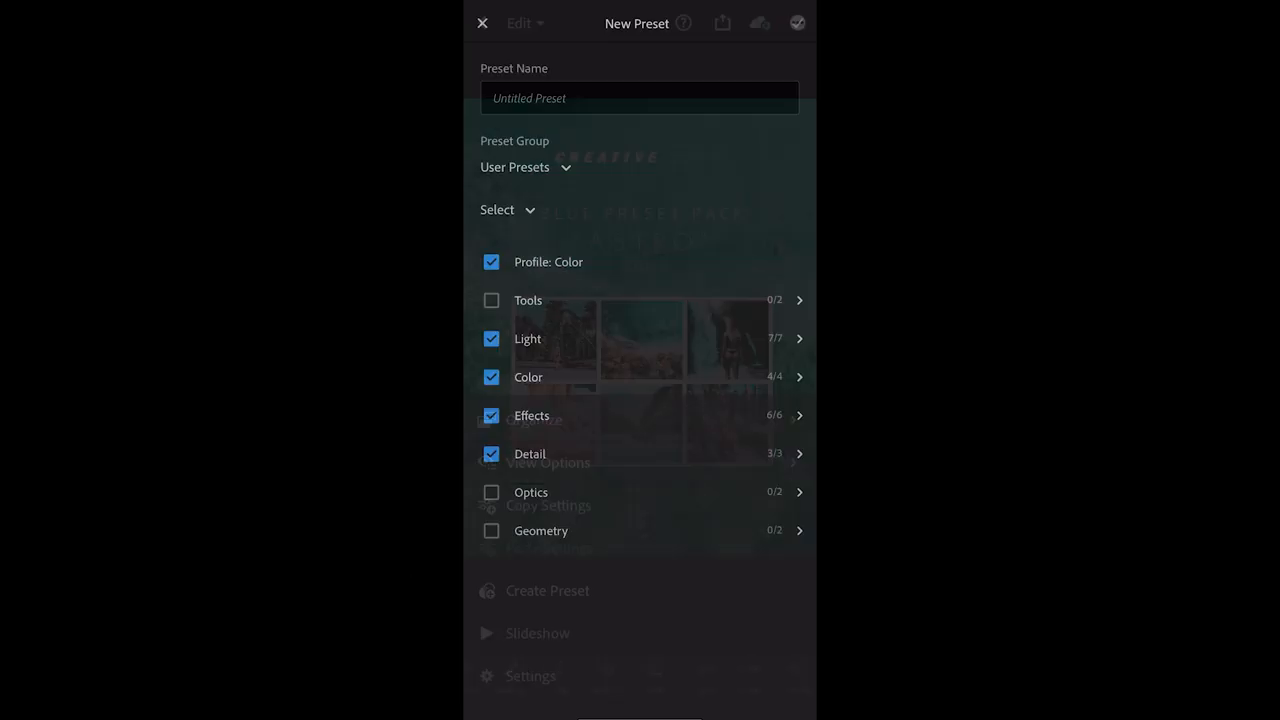
{"action": "left_click", "coordinate": [491, 300]}
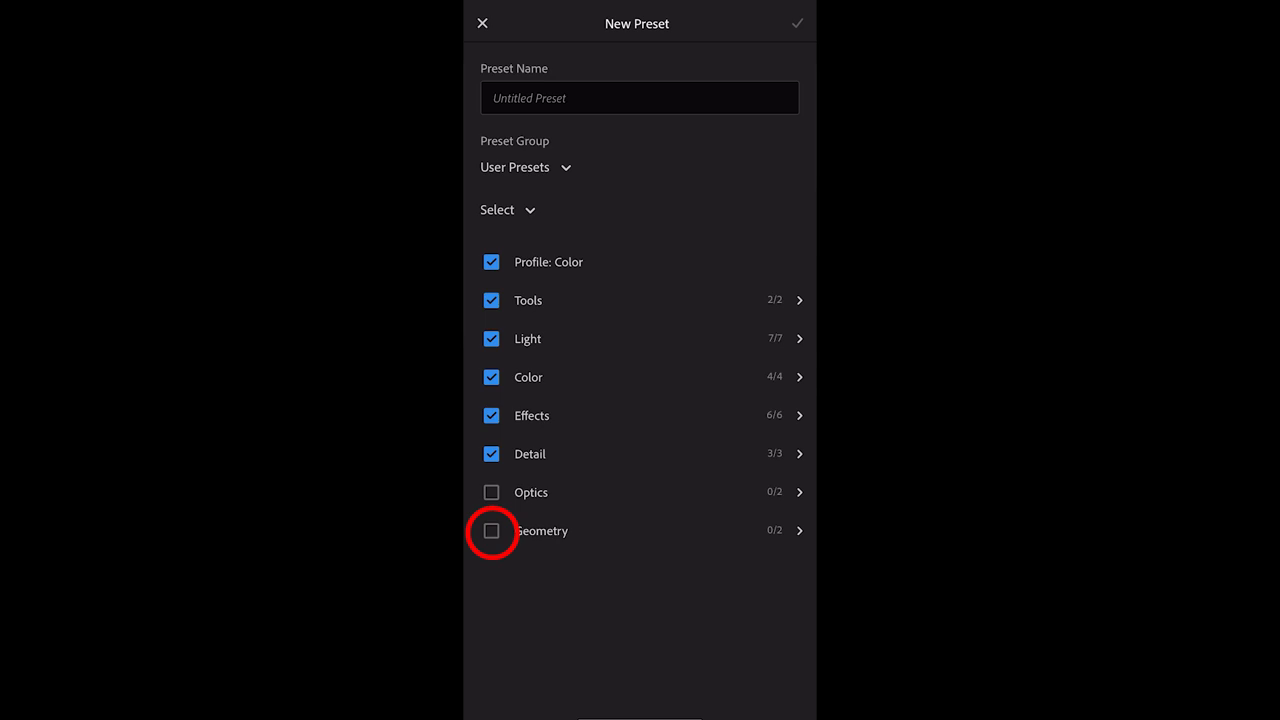
{"action": "left_click", "coordinate": [491, 531]}
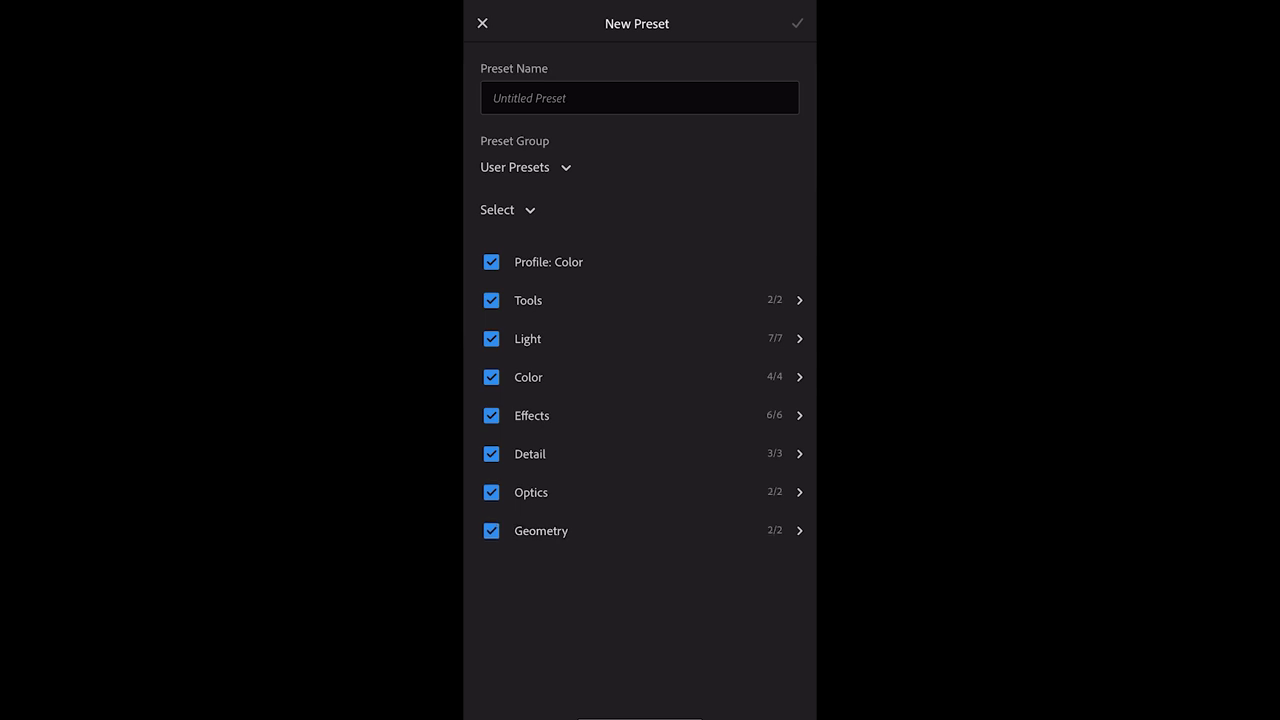
{"action": "left_click", "coordinate": [639, 97]}
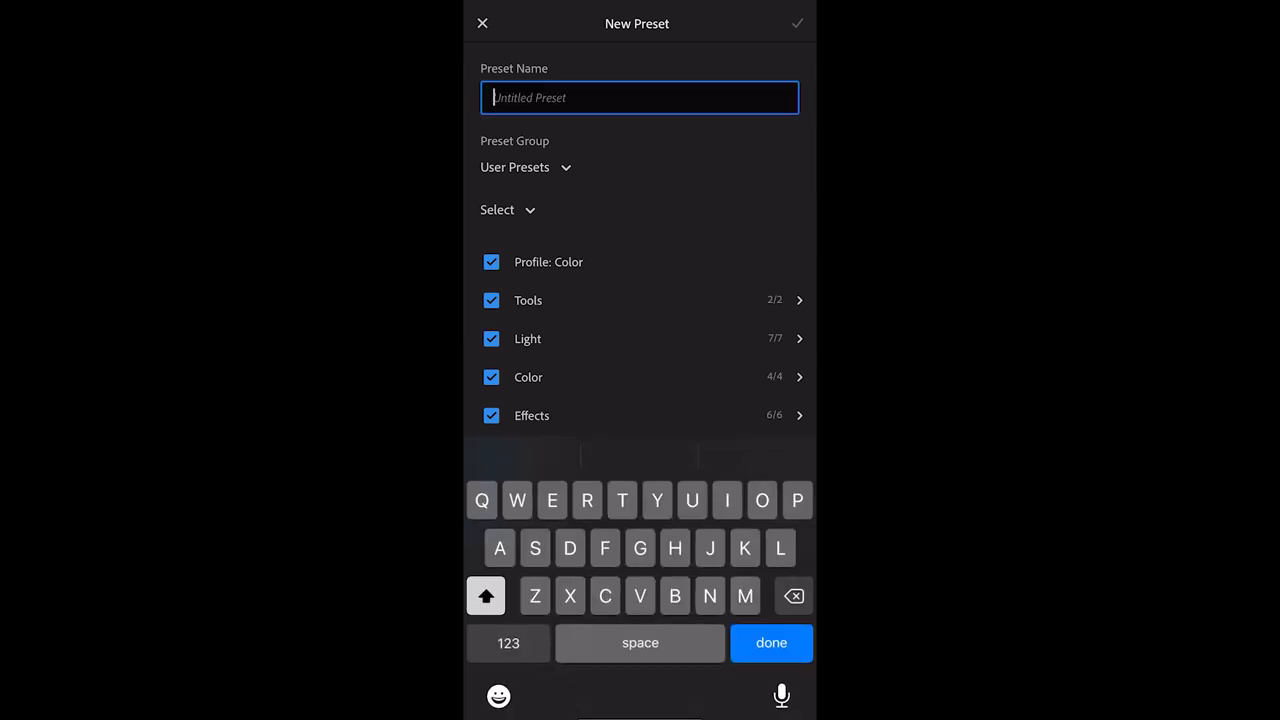
{"action": "type", "text": "ASTRO"}
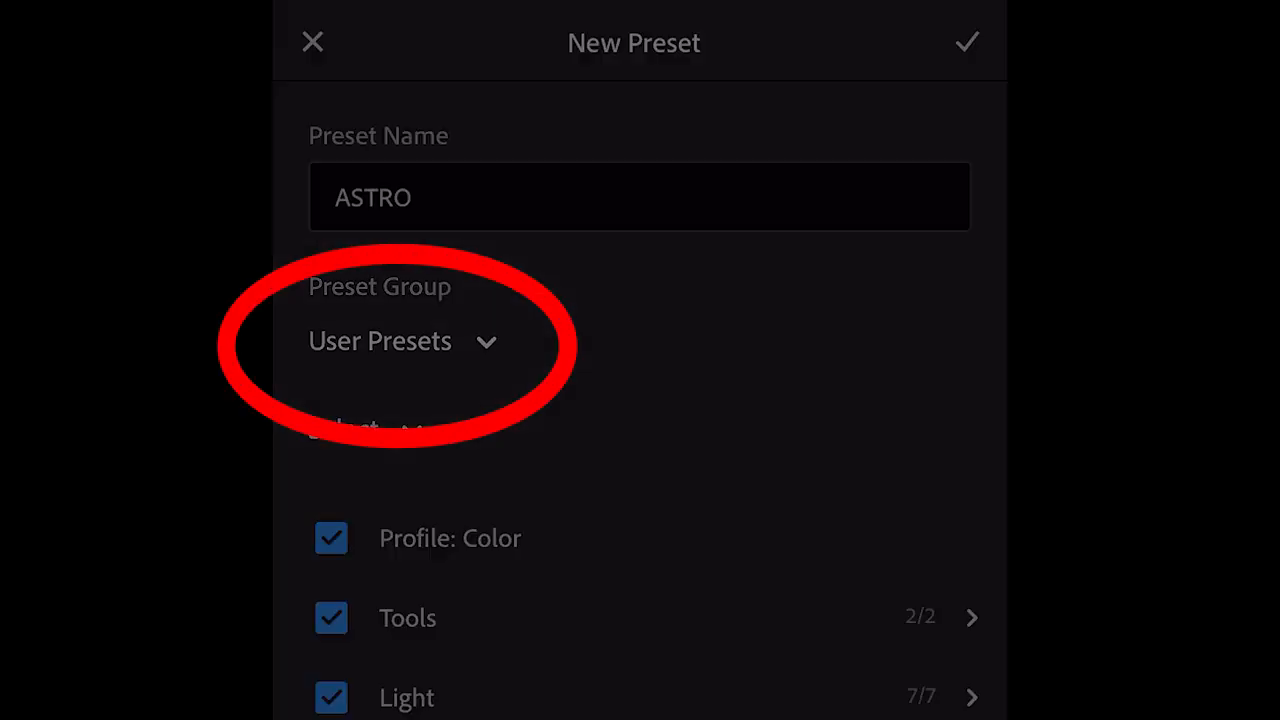
Save the ASTRO preset into a newly created 'CREATIVE VIBE - TEAL VIBES' preset group
{"action": "left_click", "coordinate": [395, 341]}
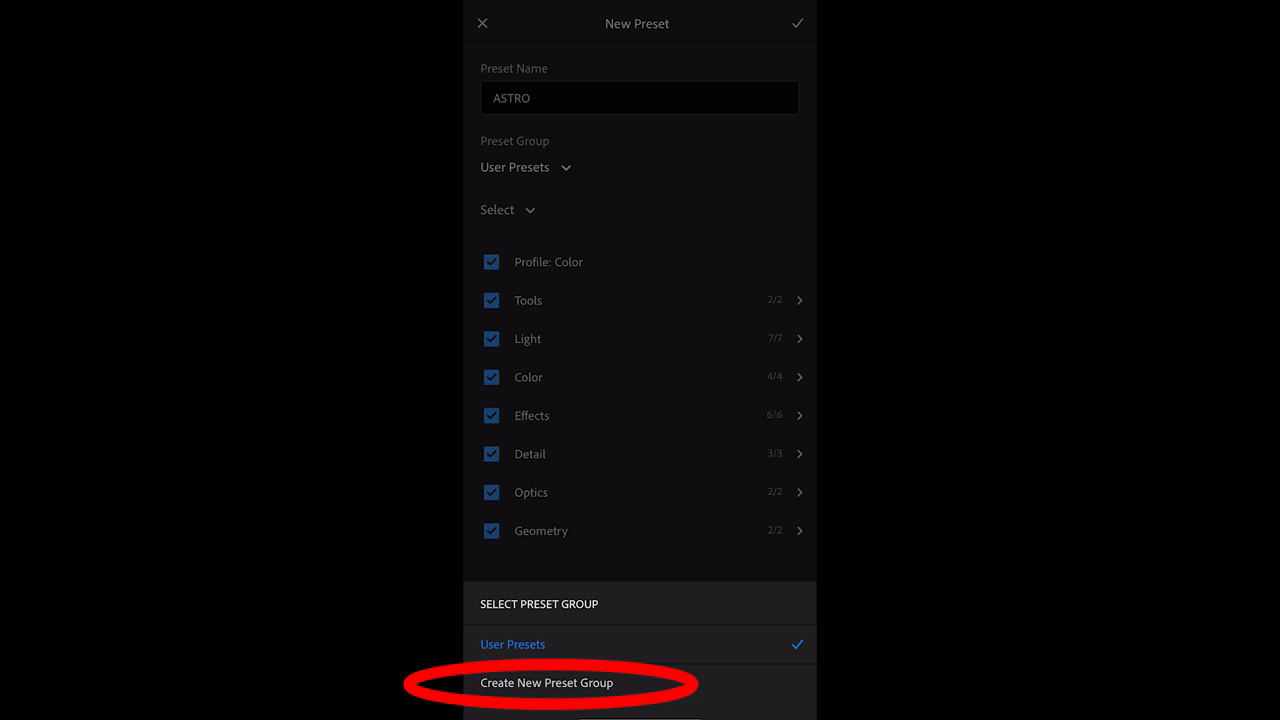
{"action": "left_click", "coordinate": [541, 683]}
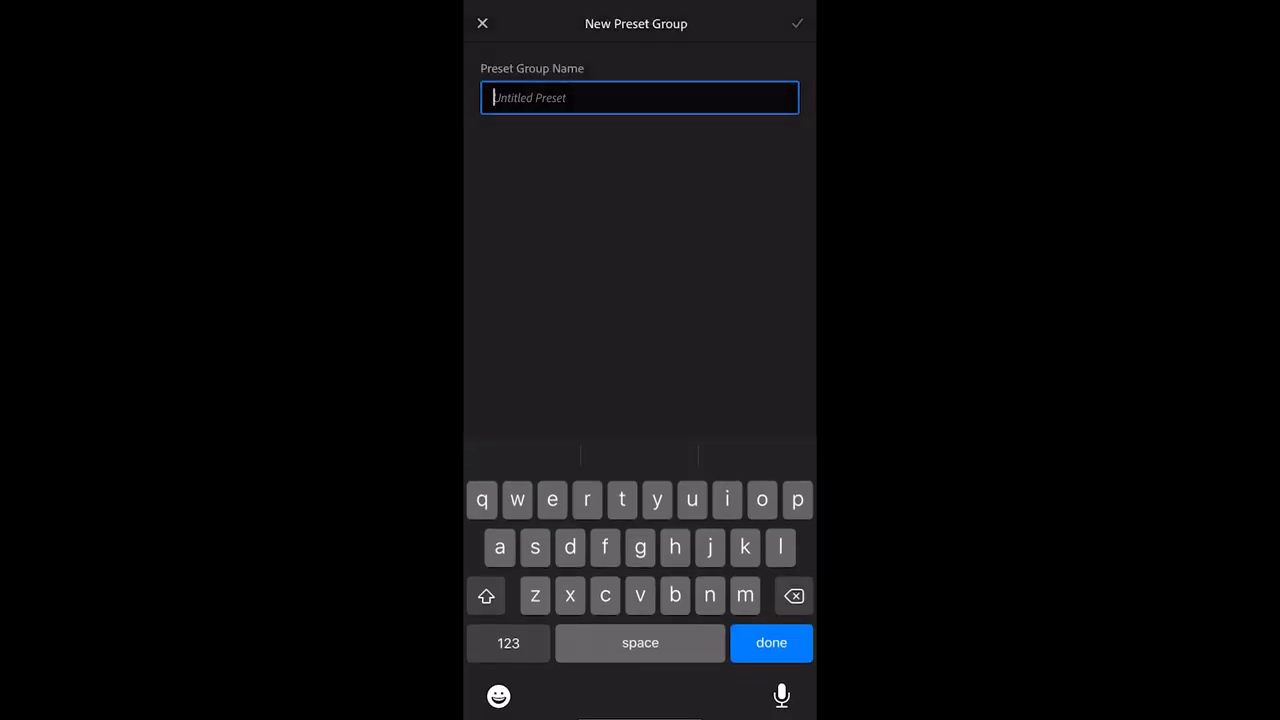
{"action": "left_click", "coordinate": [485, 595]}
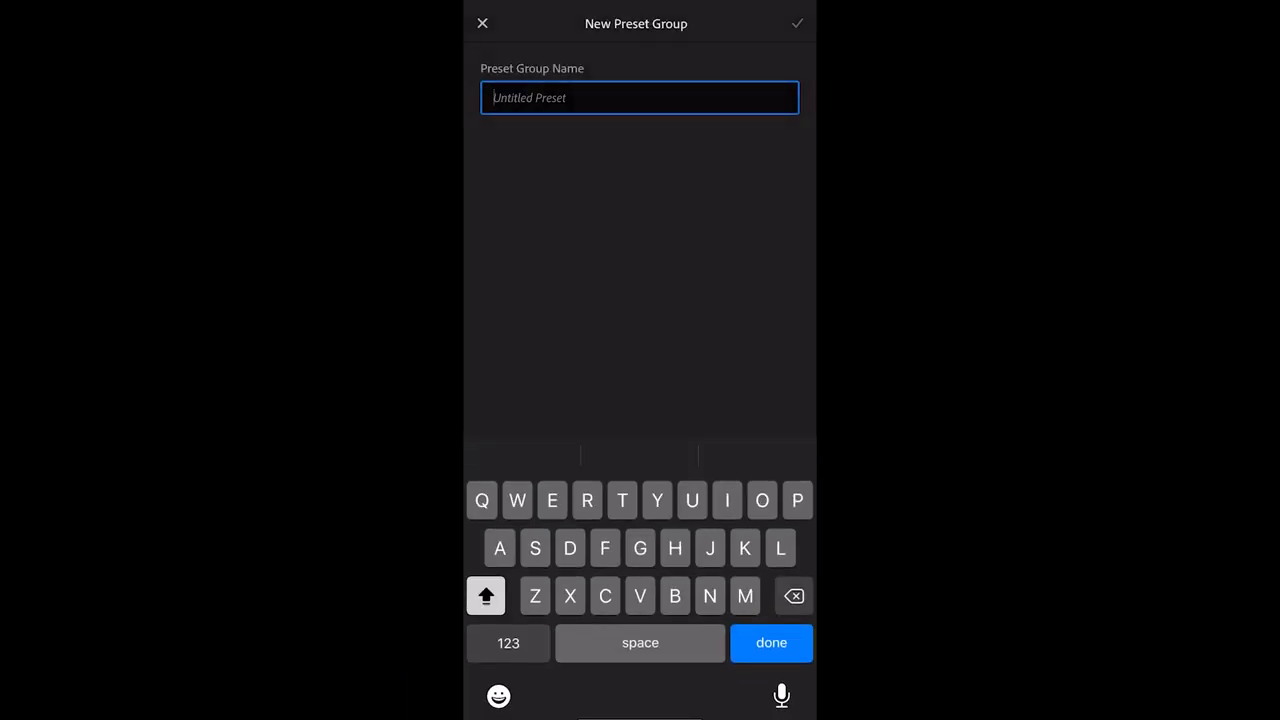
{"action": "type", "text": "CREATIVE VIBE"}
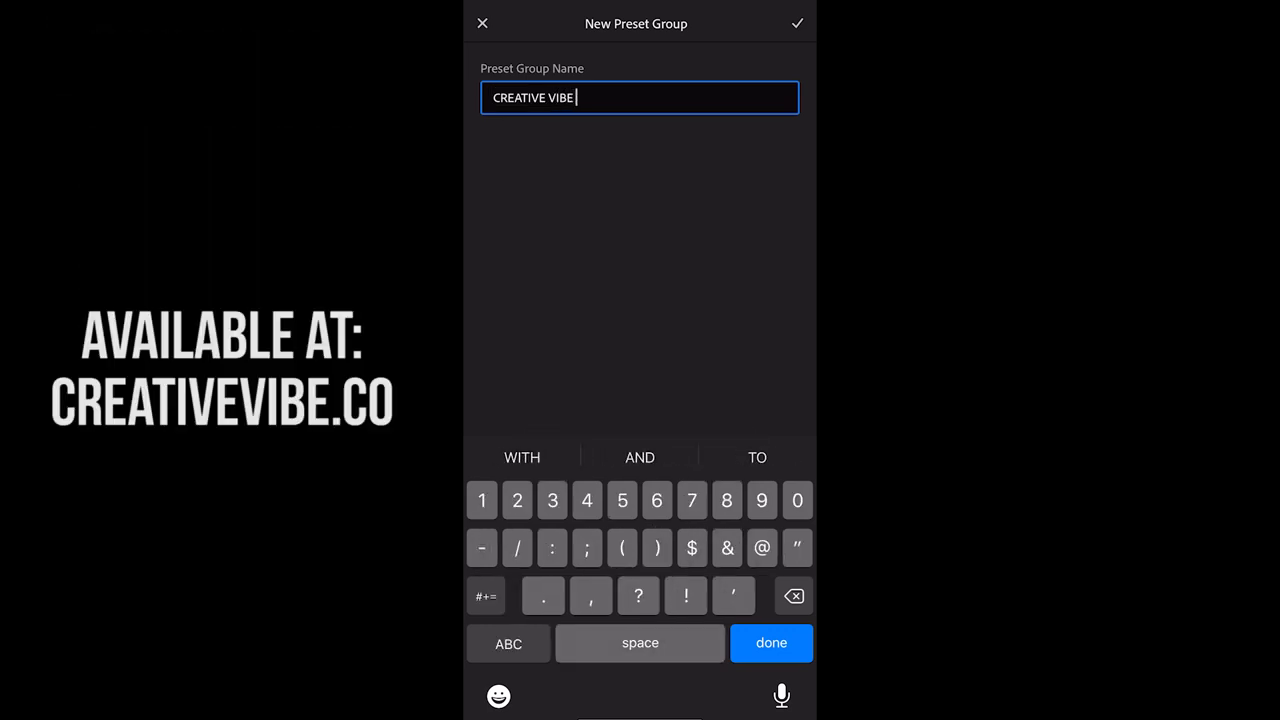
{"action": "type", "text": "- TEAL"}
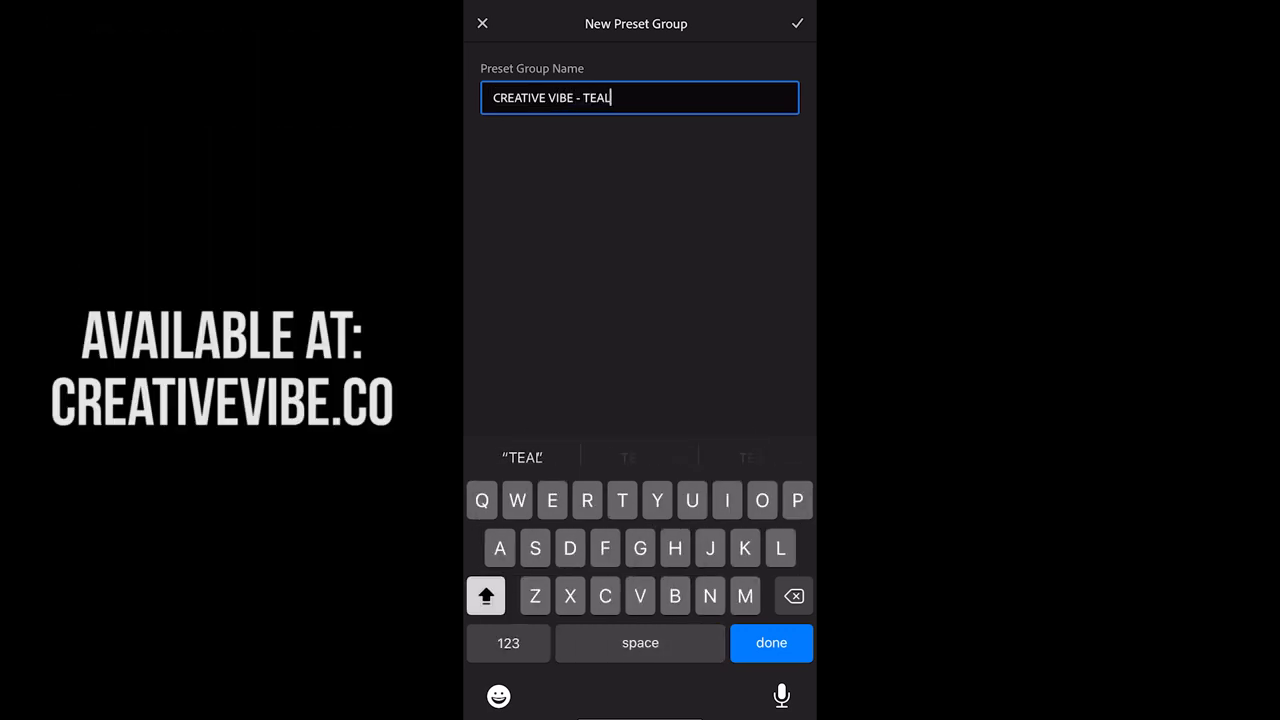
{"action": "type", "text": "VIBES"}
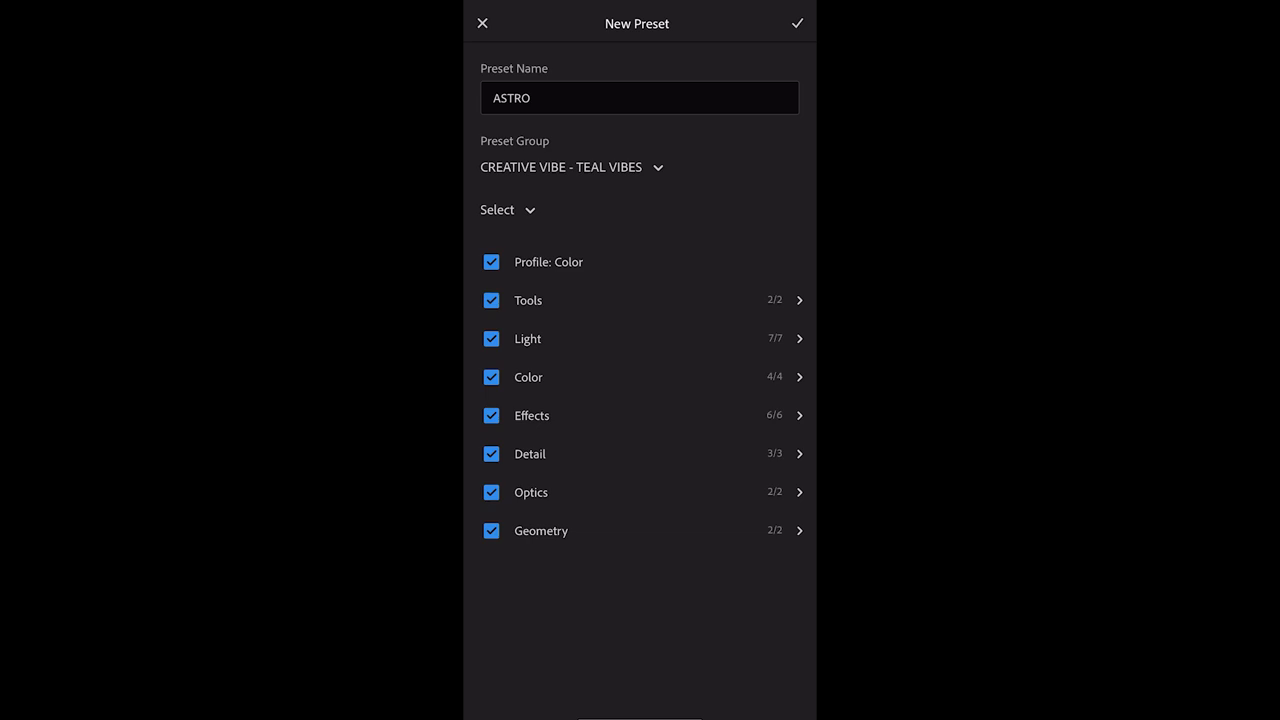
{"action": "left_click", "coordinate": [797, 24]}
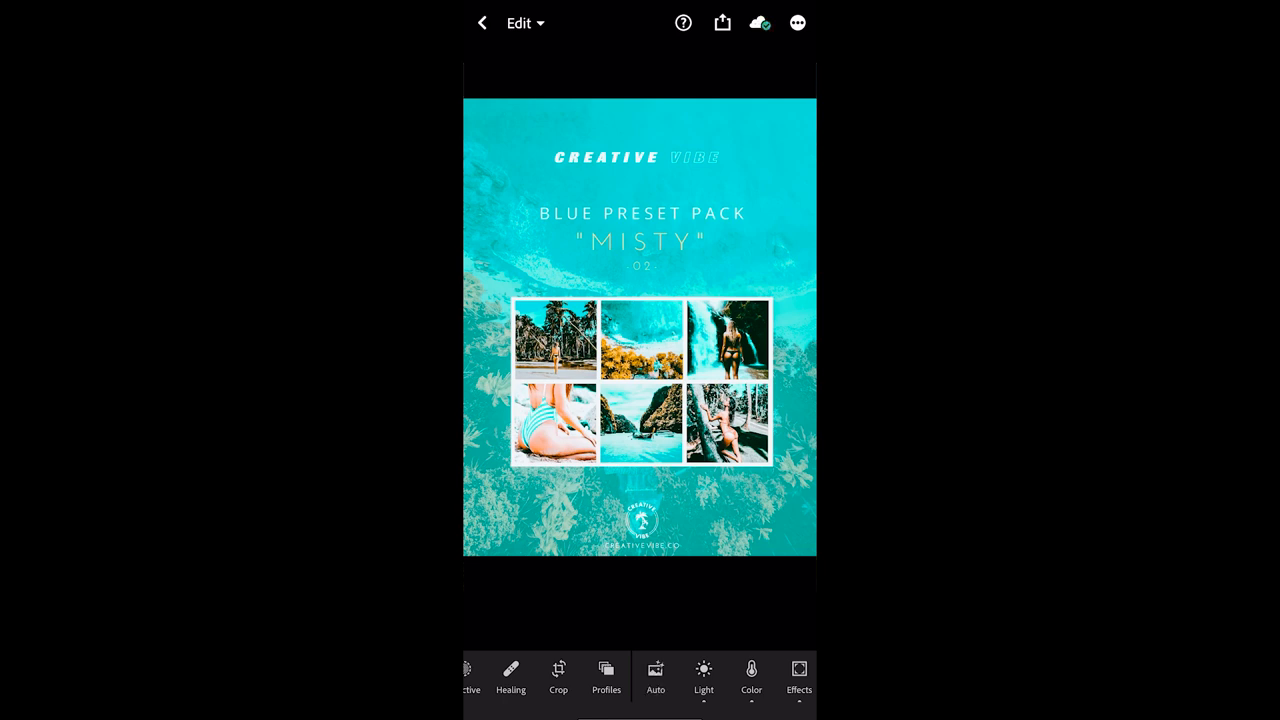
Save the MISTY photo's edits as preset 'MISTY' in the CREATIVE VIBE - TEAL VIBES group
{"action": "left_click", "coordinate": [798, 22]}
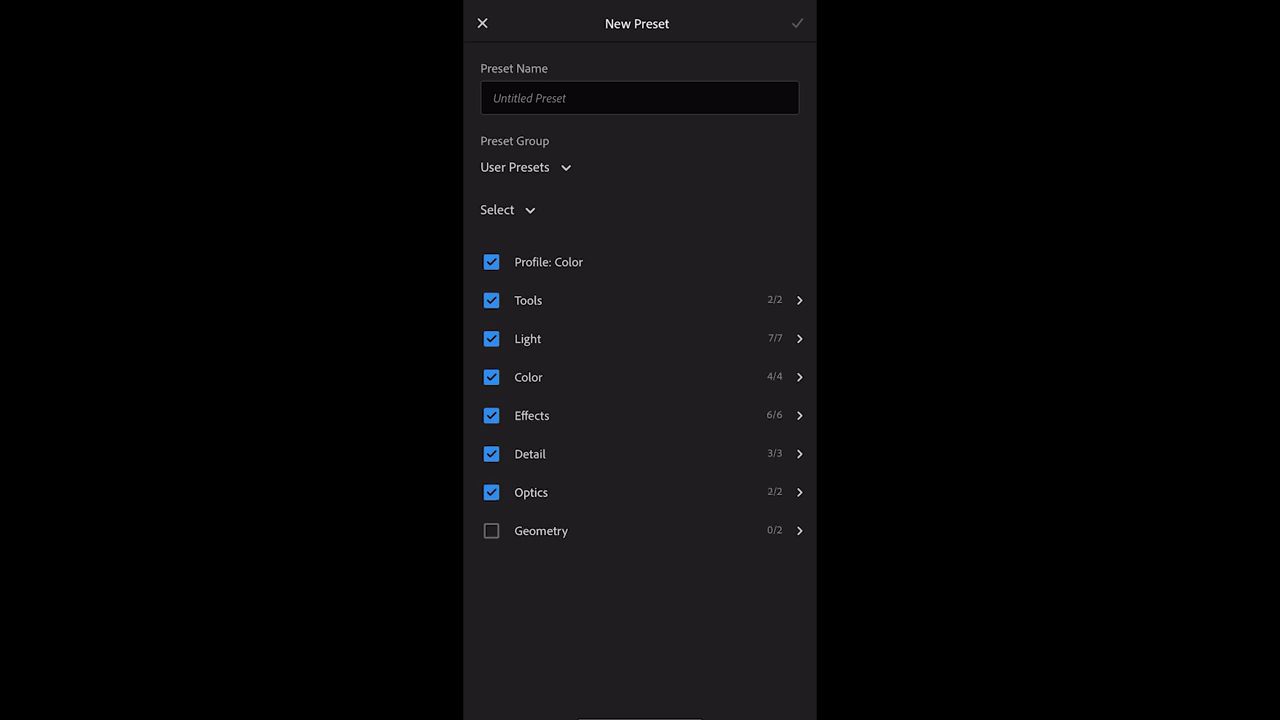
{"action": "left_click", "coordinate": [639, 97]}
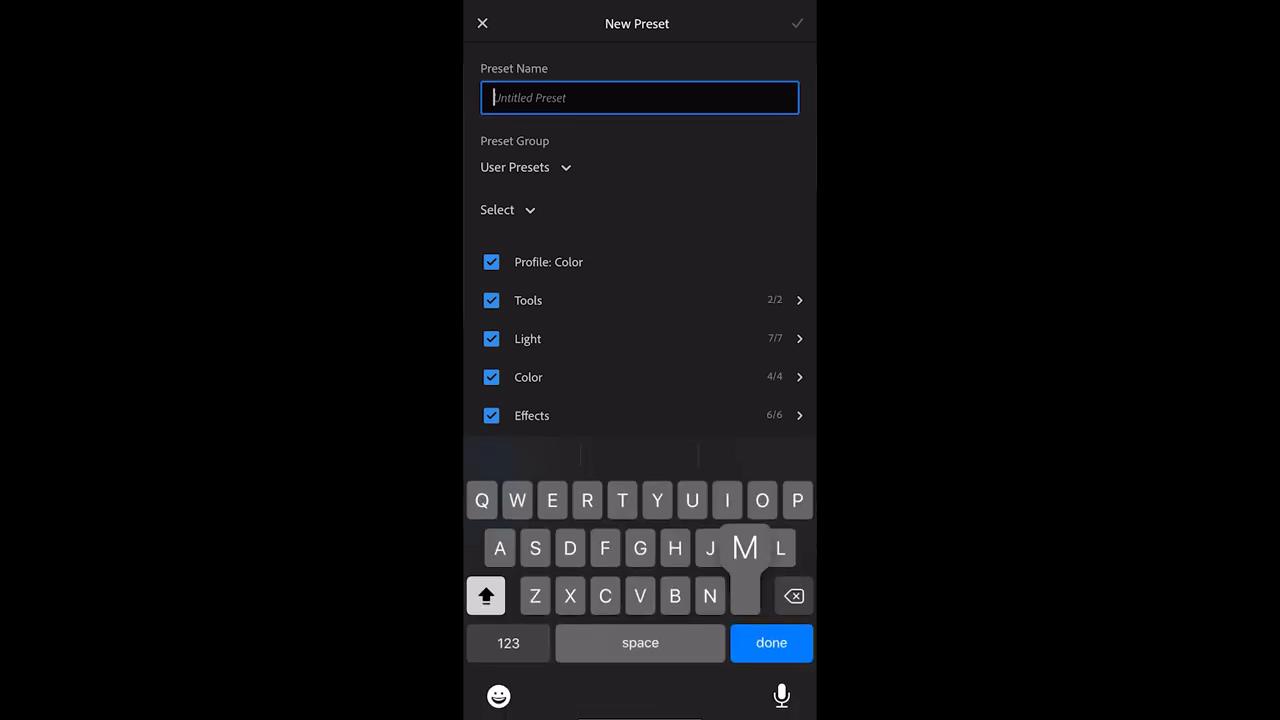
{"action": "type", "text": "MISTY"}
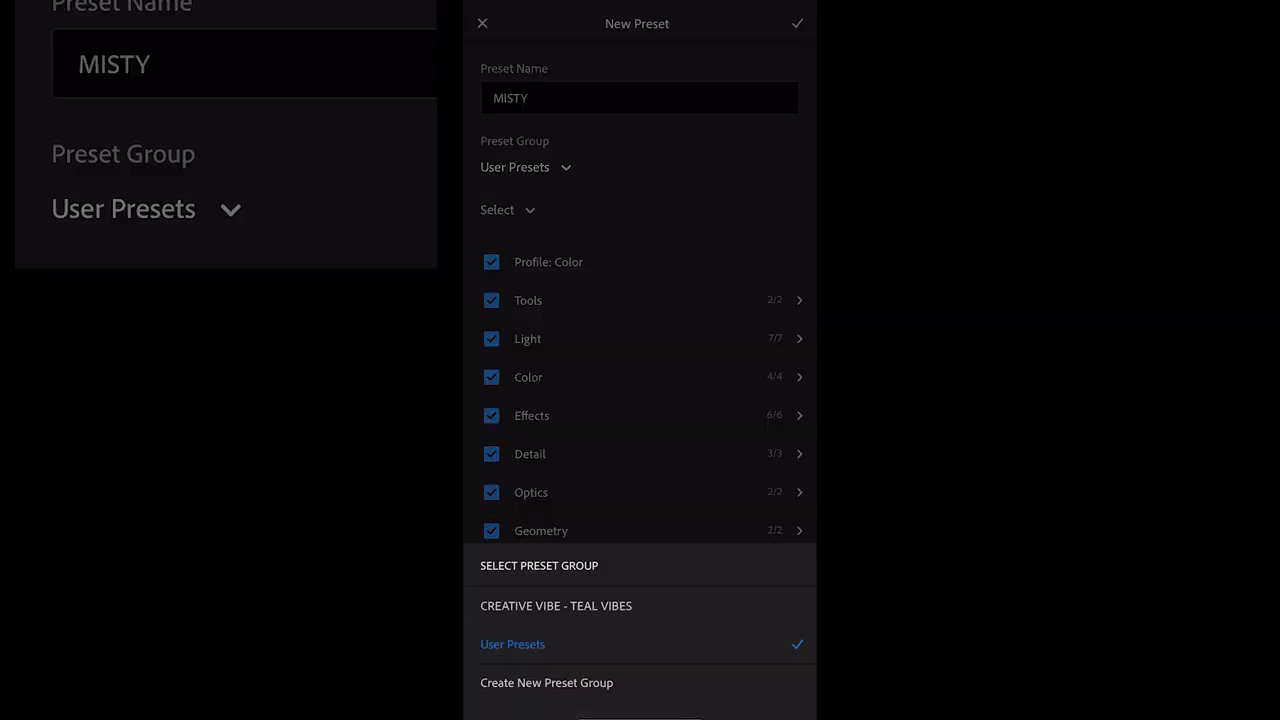
{"action": "left_click", "coordinate": [555, 606]}
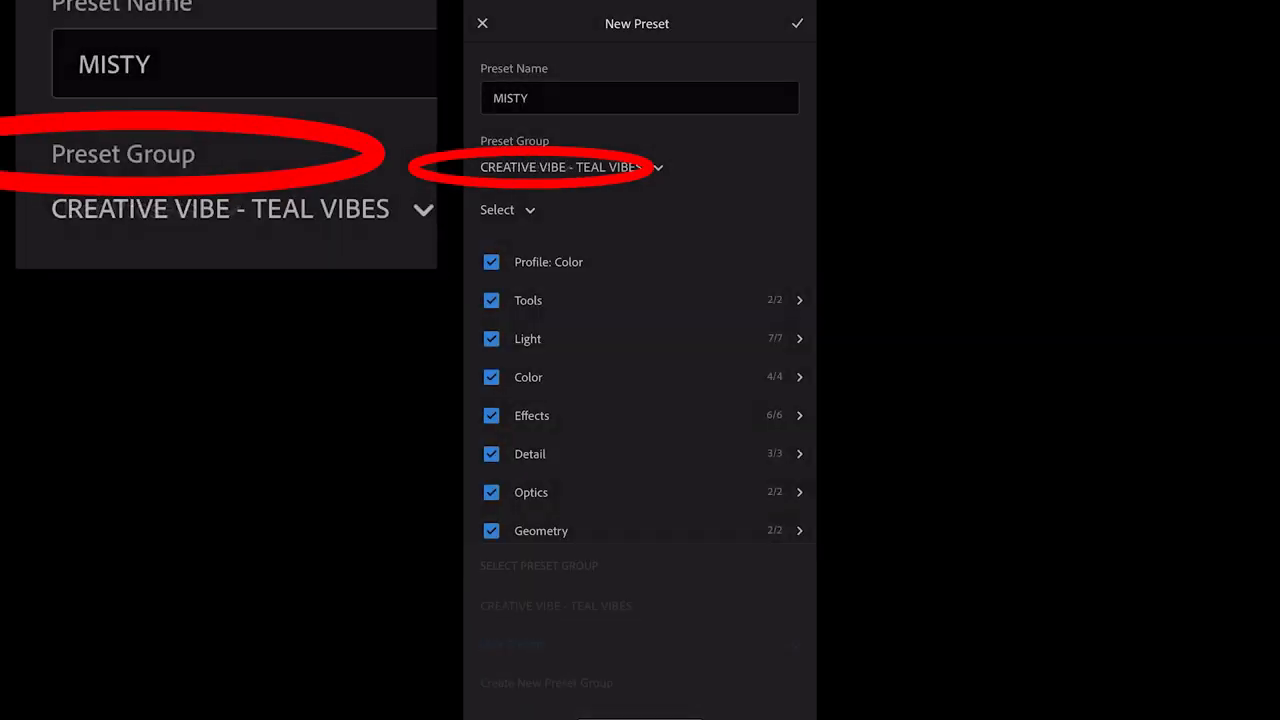
{"action": "left_click", "coordinate": [795, 23]}
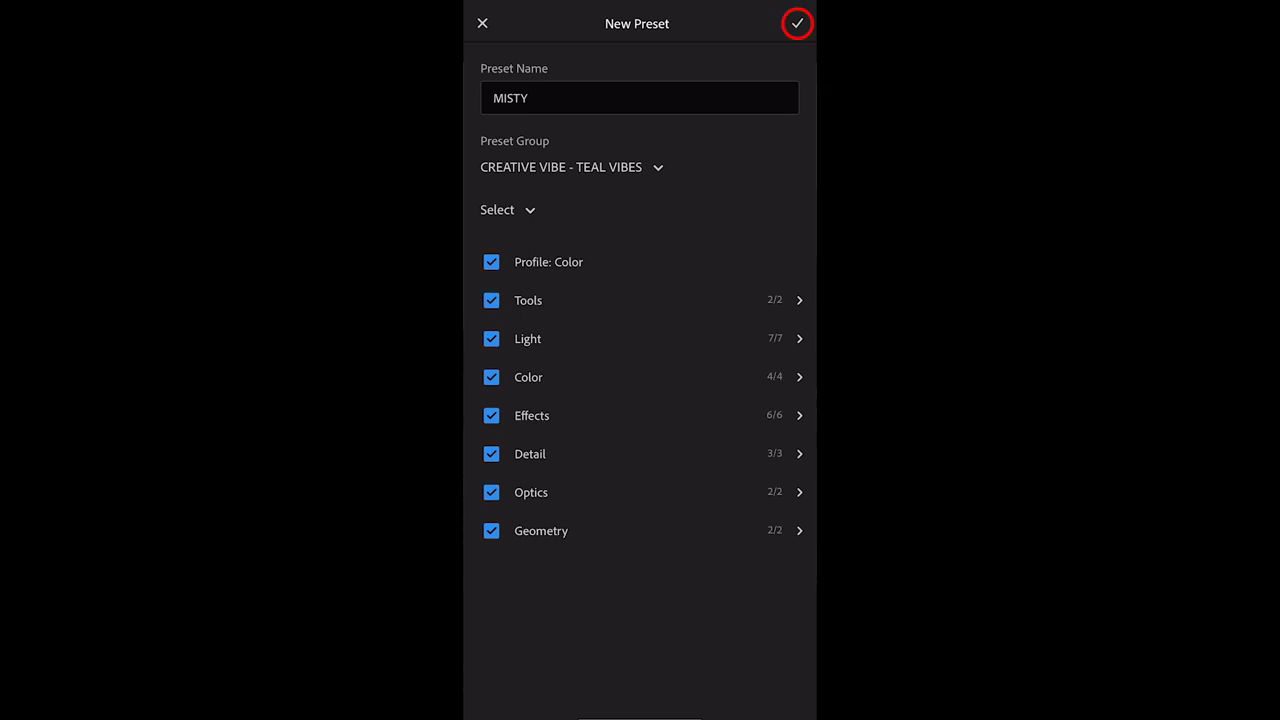
{"action": "left_click", "coordinate": [792, 23]}
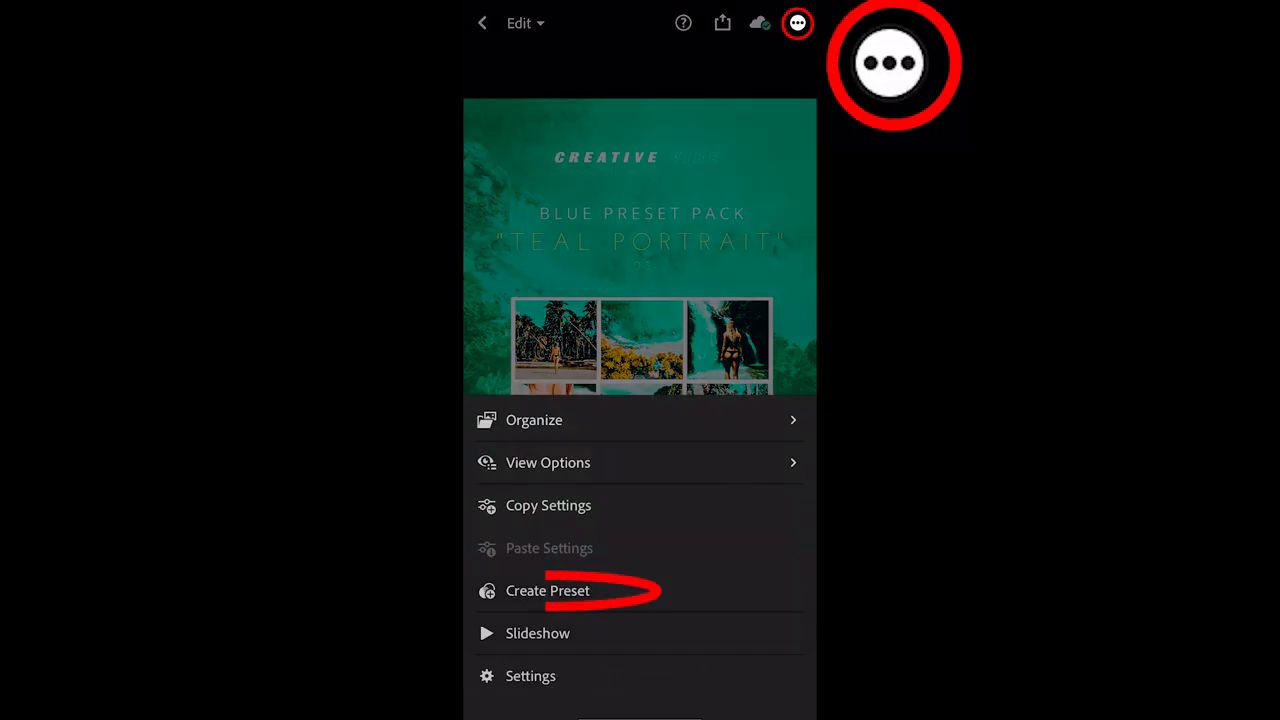
Save TEAL PORTRAIT and TEAL & ORANGE presets, then list the CREATIVE VIBE - TEAL VIBES group
{"action": "left_click", "coordinate": [547, 590]}
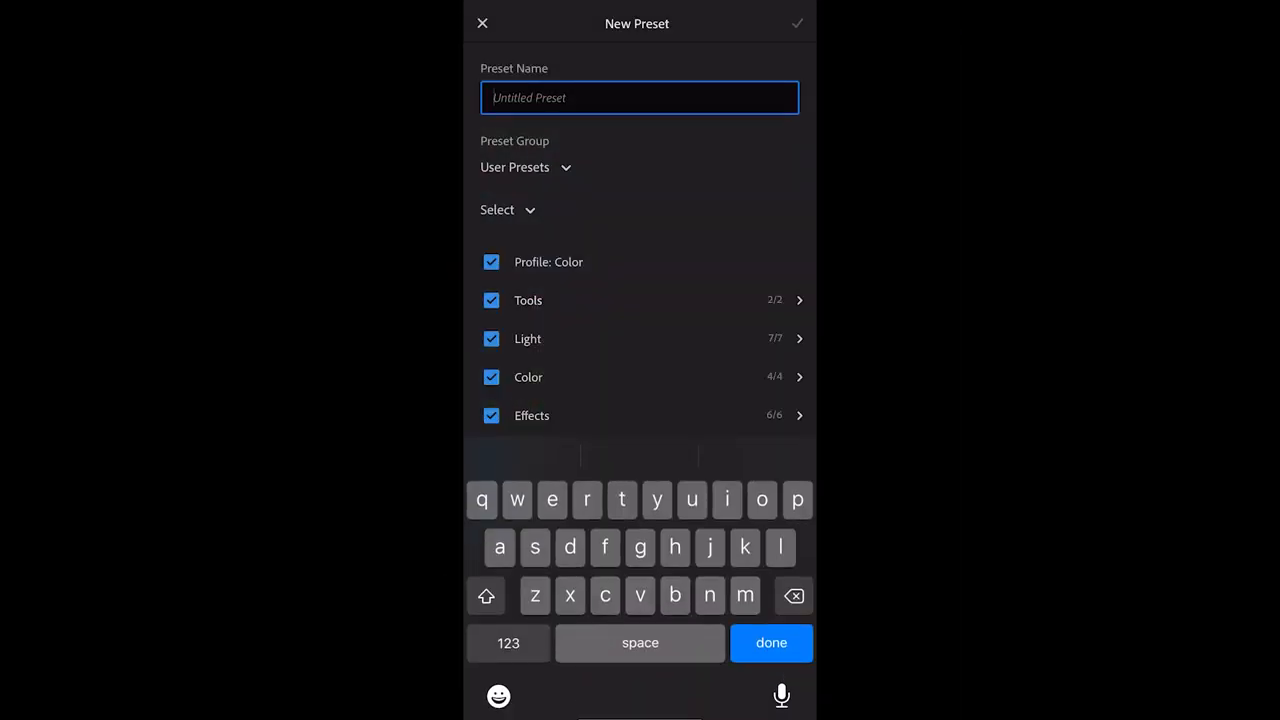
{"action": "type", "text": "TEAL PORTRA"}
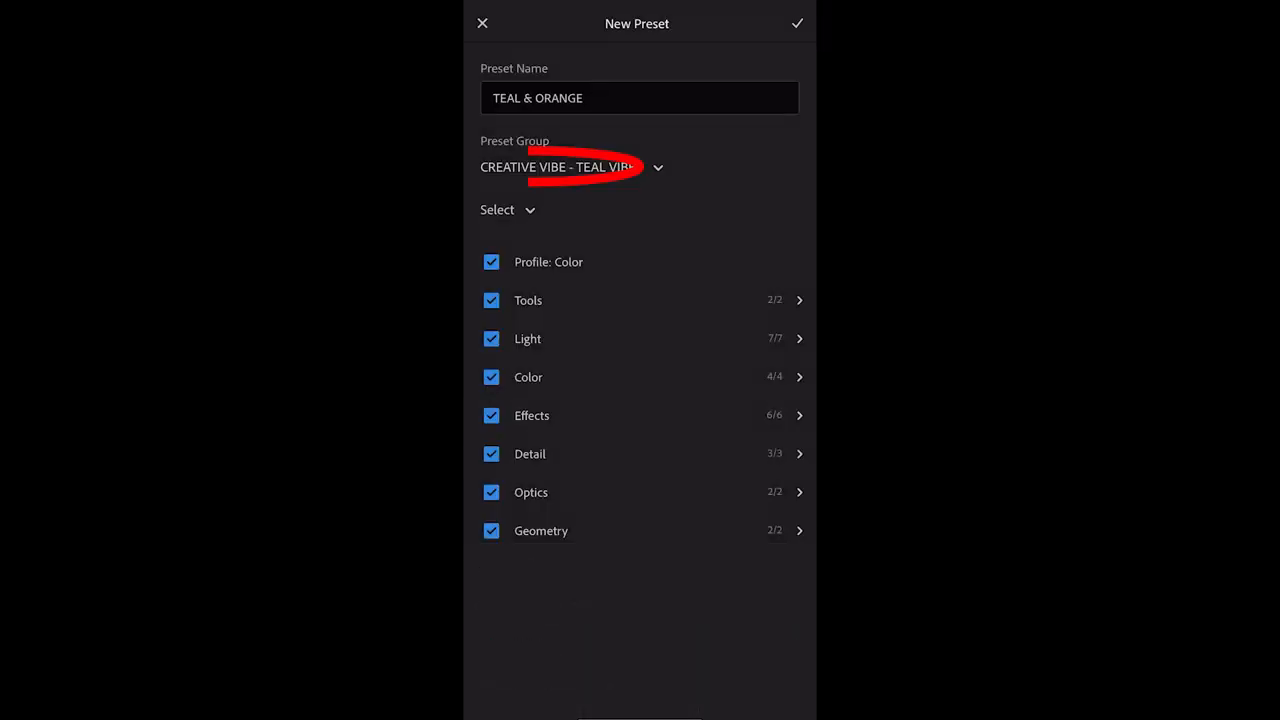
{"action": "left_click", "coordinate": [793, 23]}
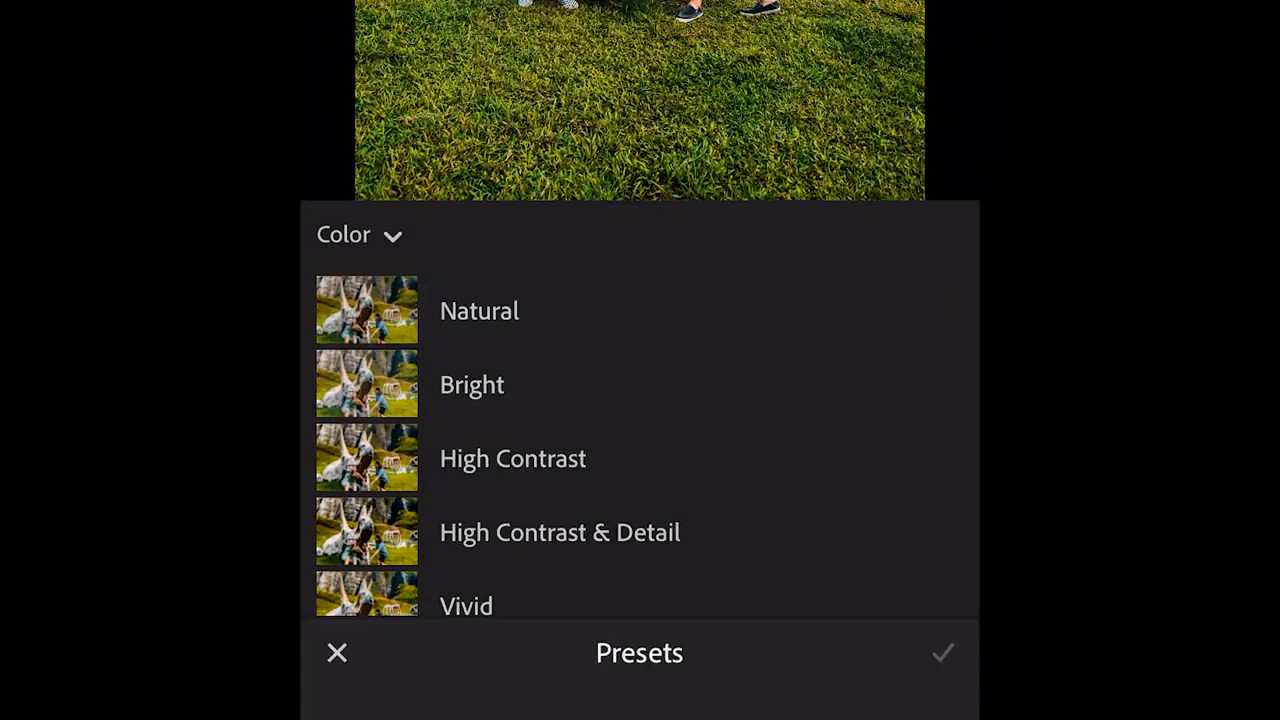
{"action": "left_click", "coordinate": [360, 234]}
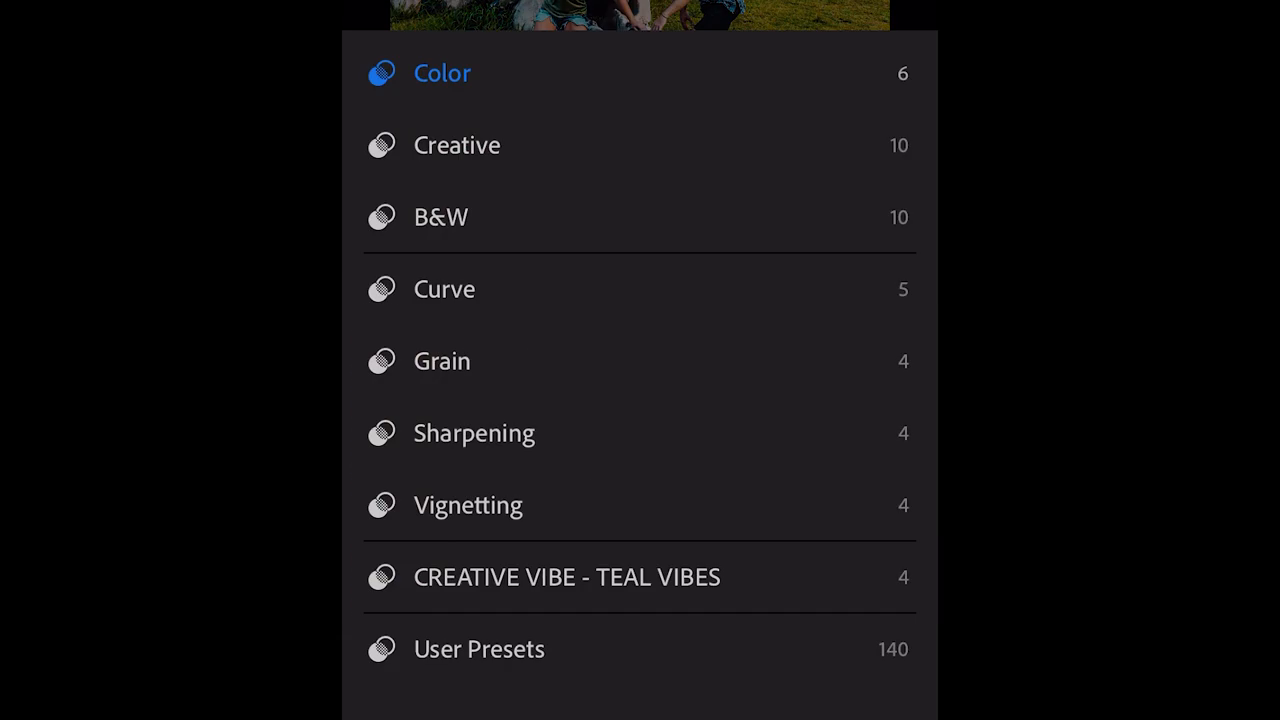
{"action": "left_click", "coordinate": [566, 577]}
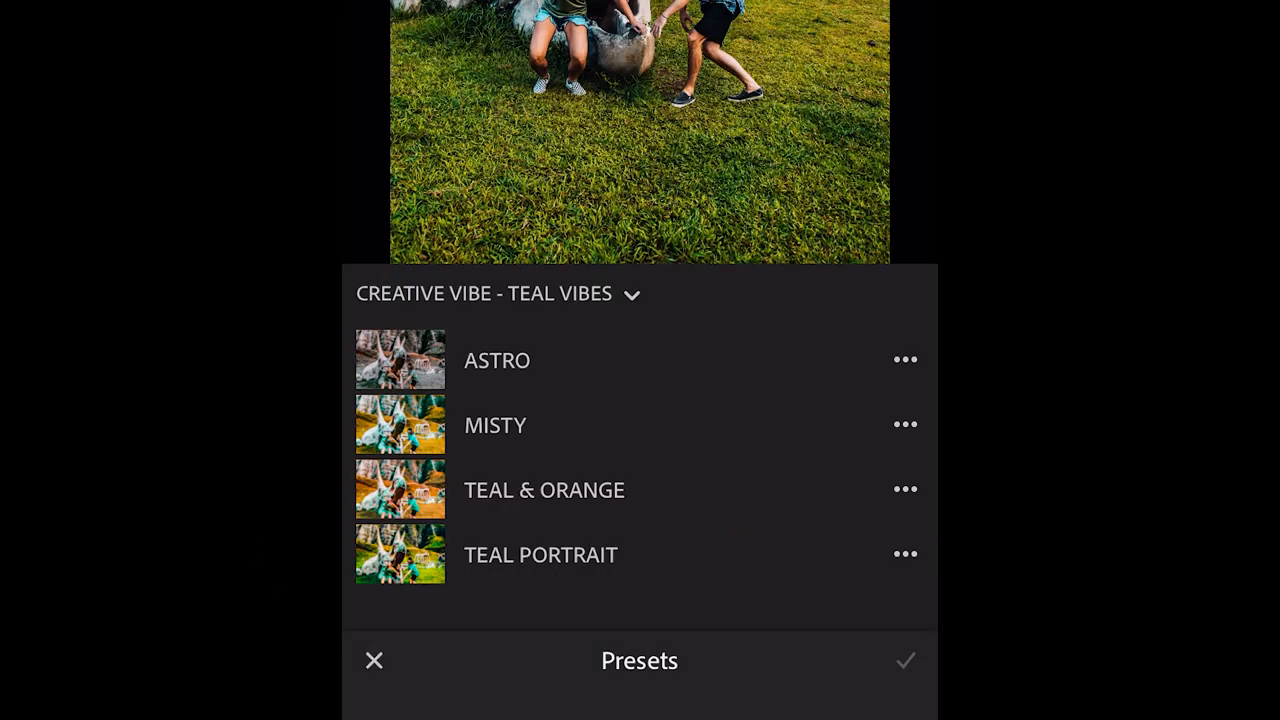